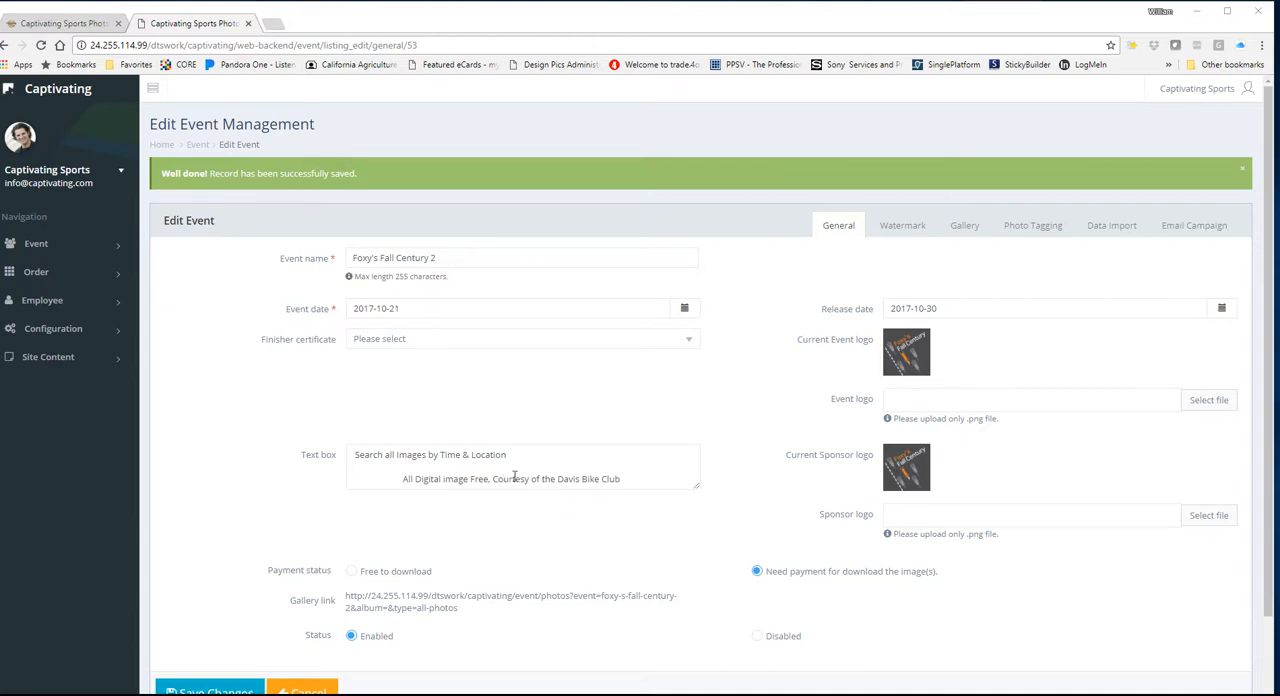
pyautogui.moveTo(296, 402)
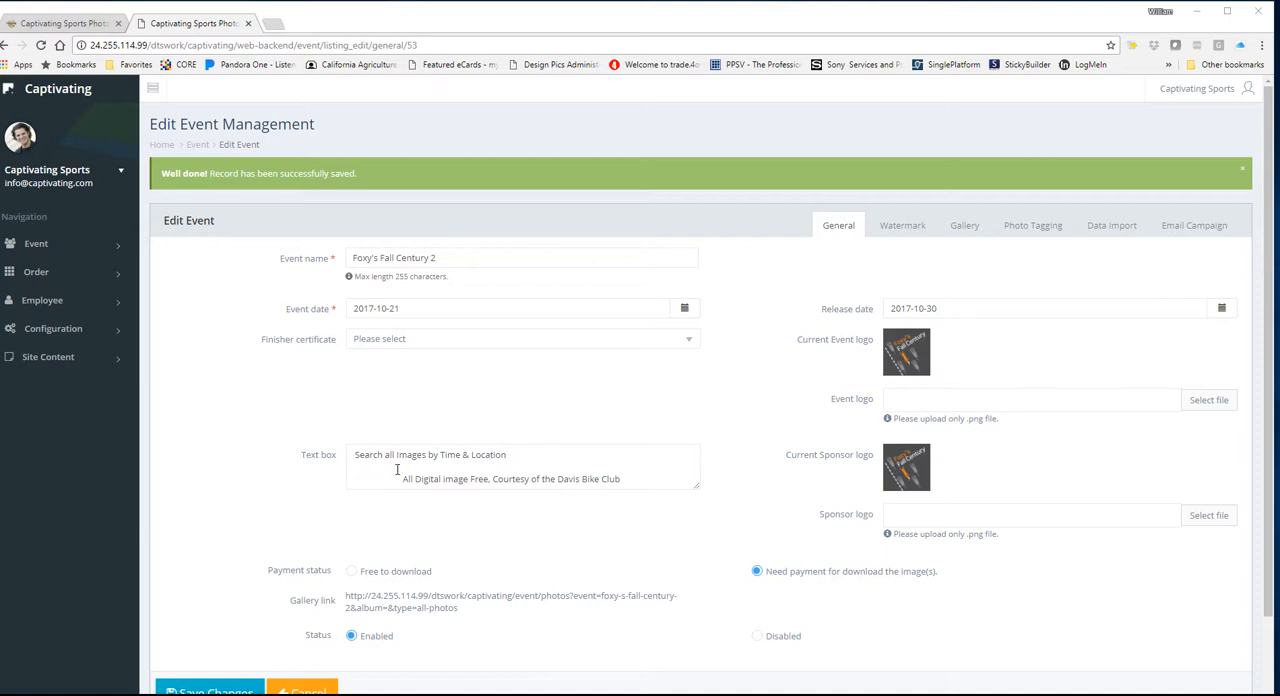
pyautogui.moveTo(632, 488)
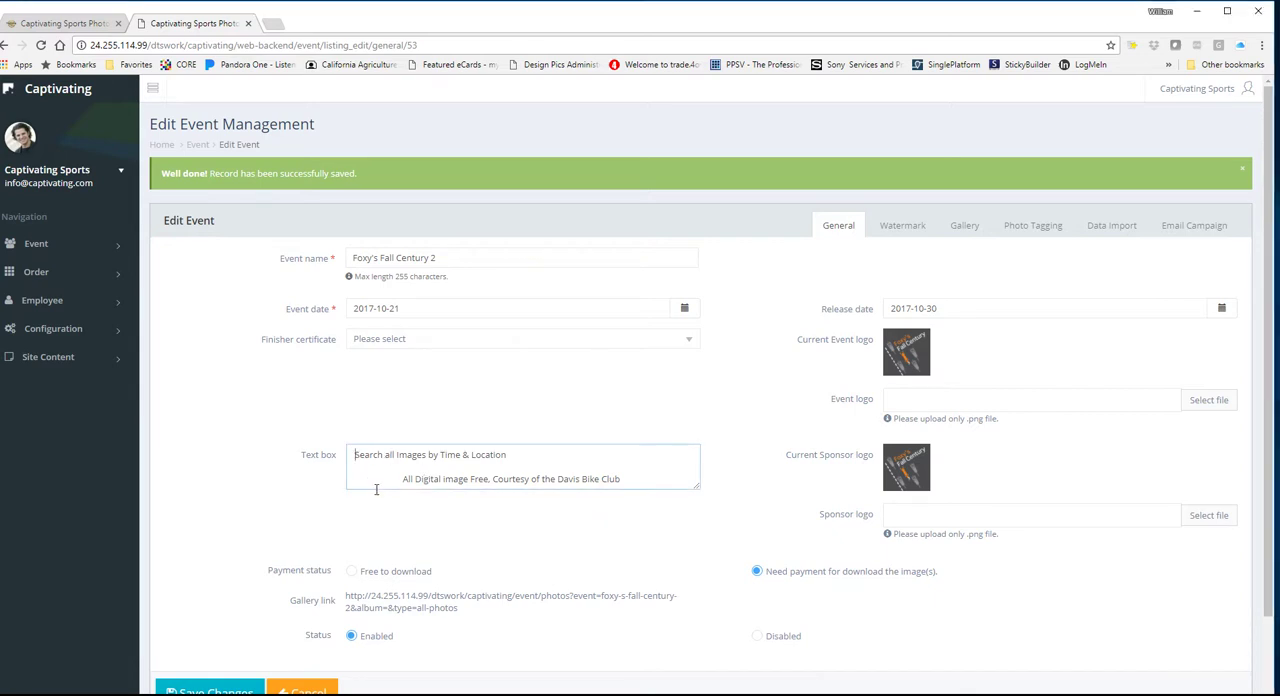
pyautogui.moveTo(590, 504)
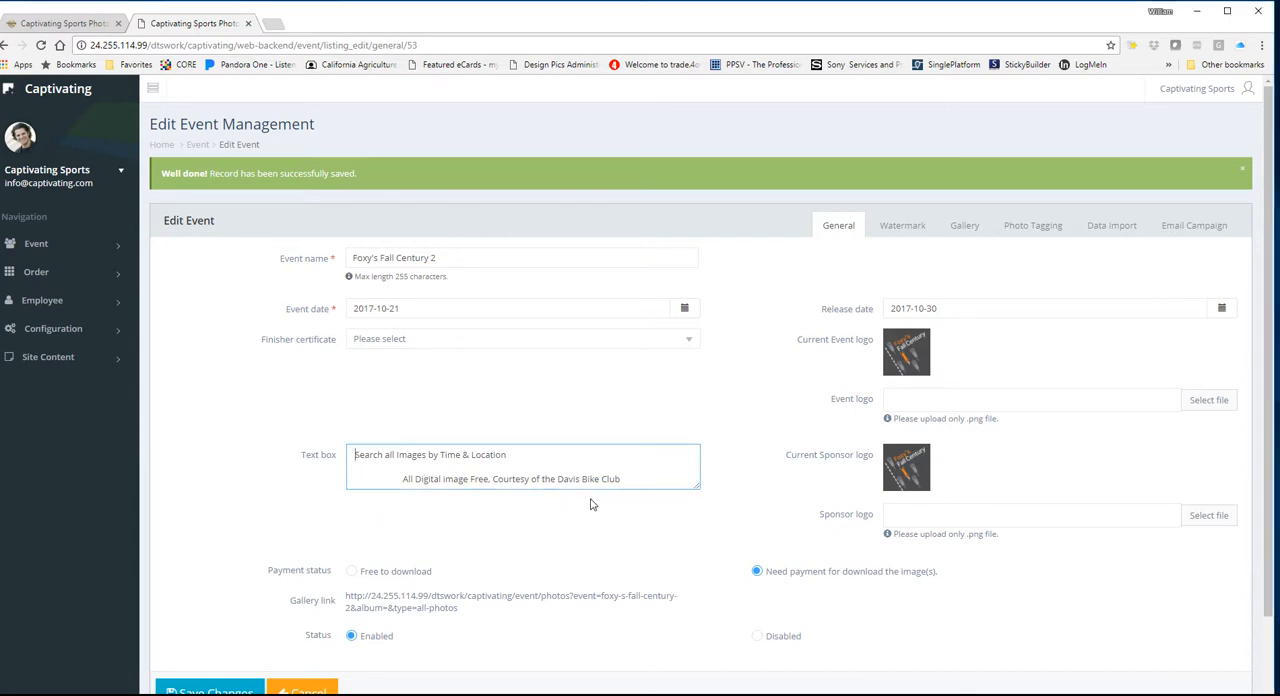
pyautogui.moveTo(280, 486)
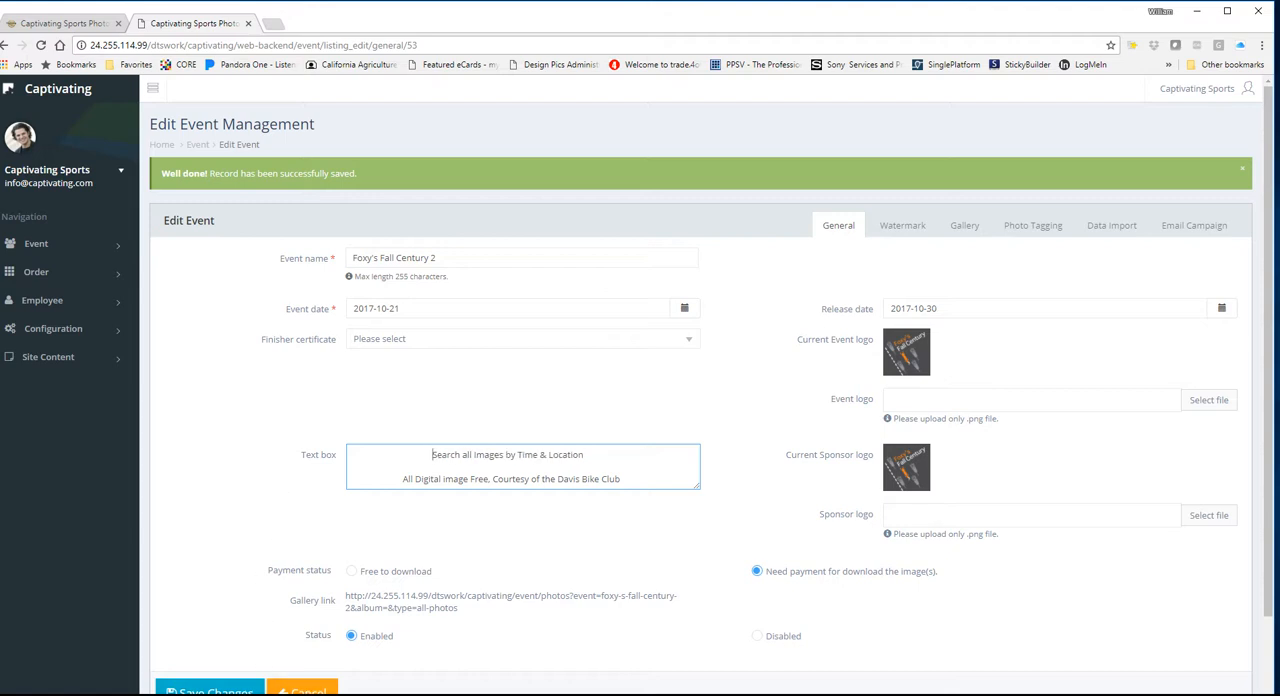
# - Left-align the first line of the Foxy's Fall Century 2 text box again
pyautogui.click(208, 690)
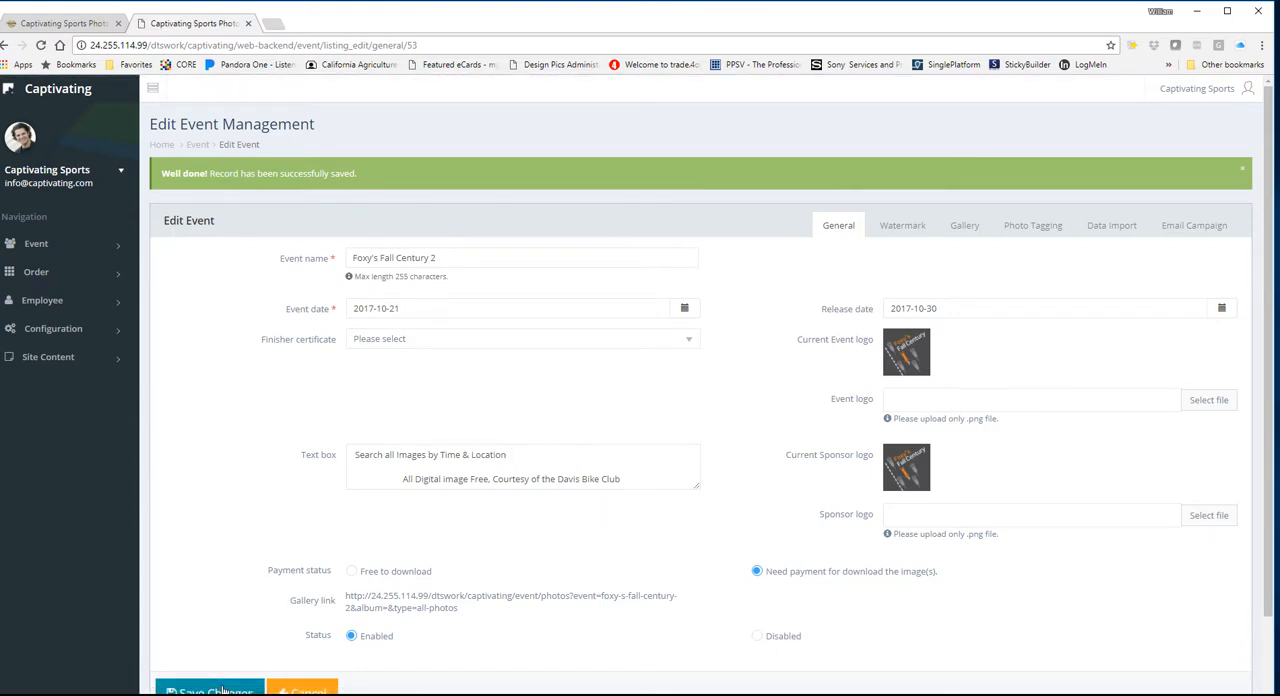
pyautogui.moveTo(212, 452)
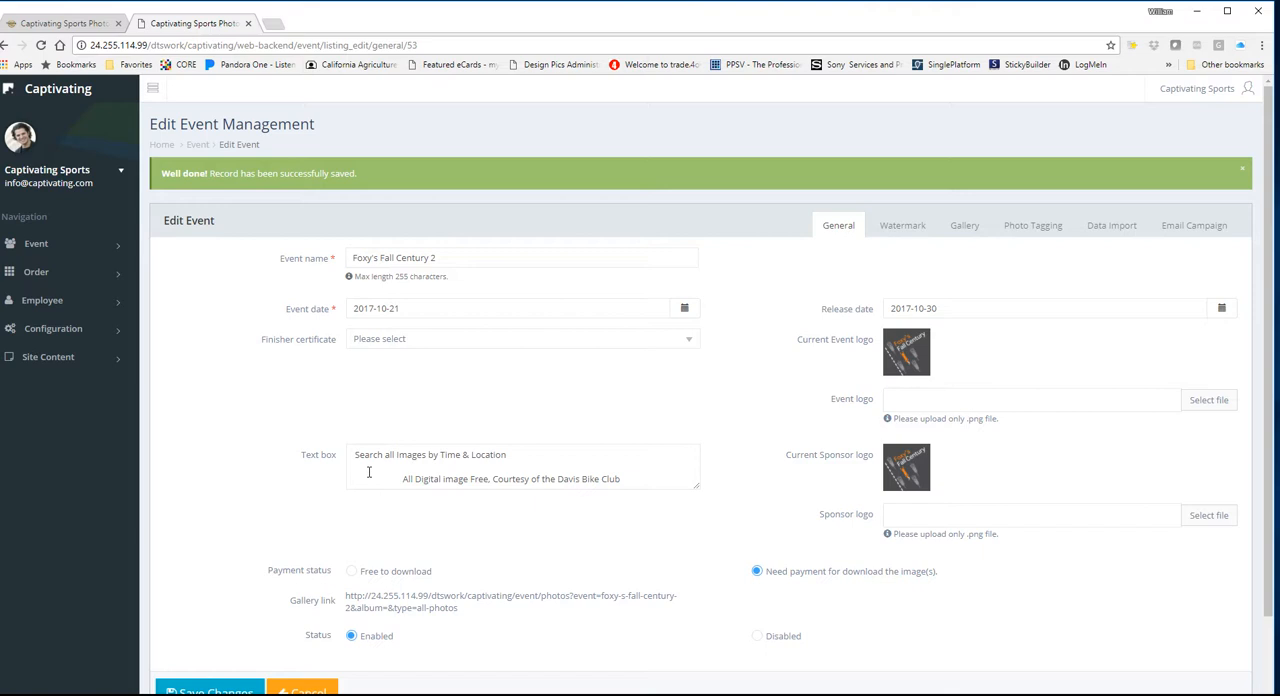
pyautogui.moveTo(408, 472)
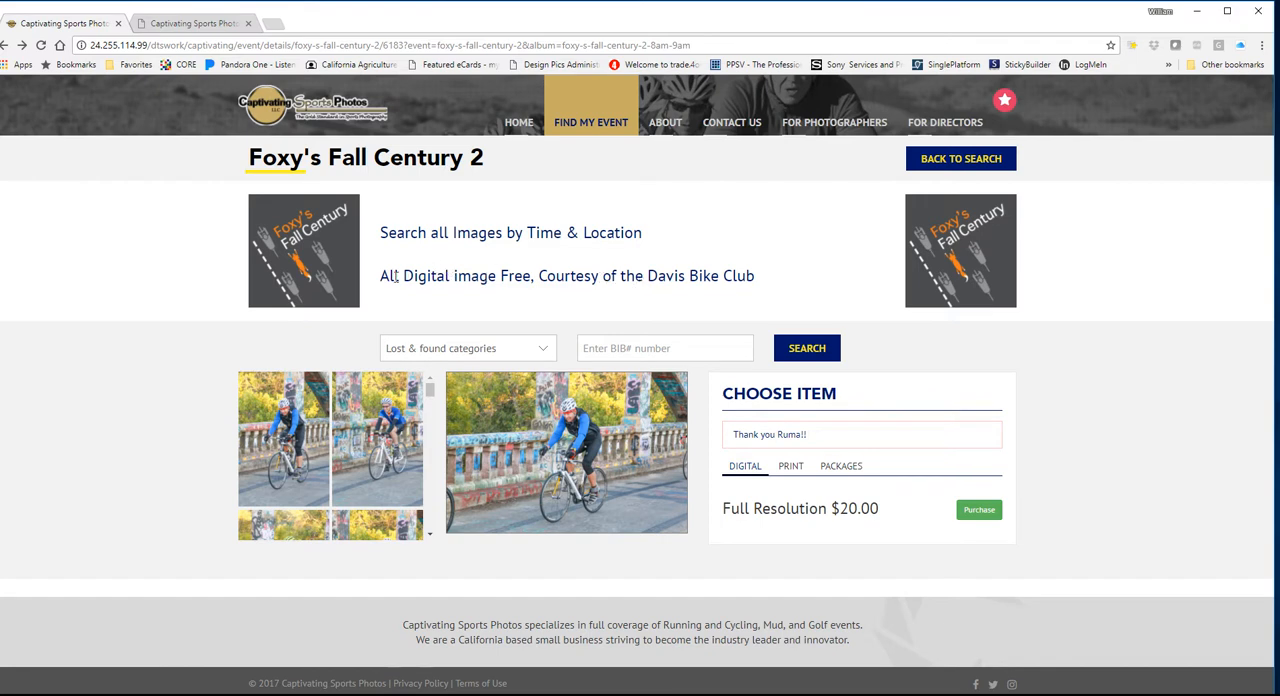
pyautogui.moveTo(644, 298)
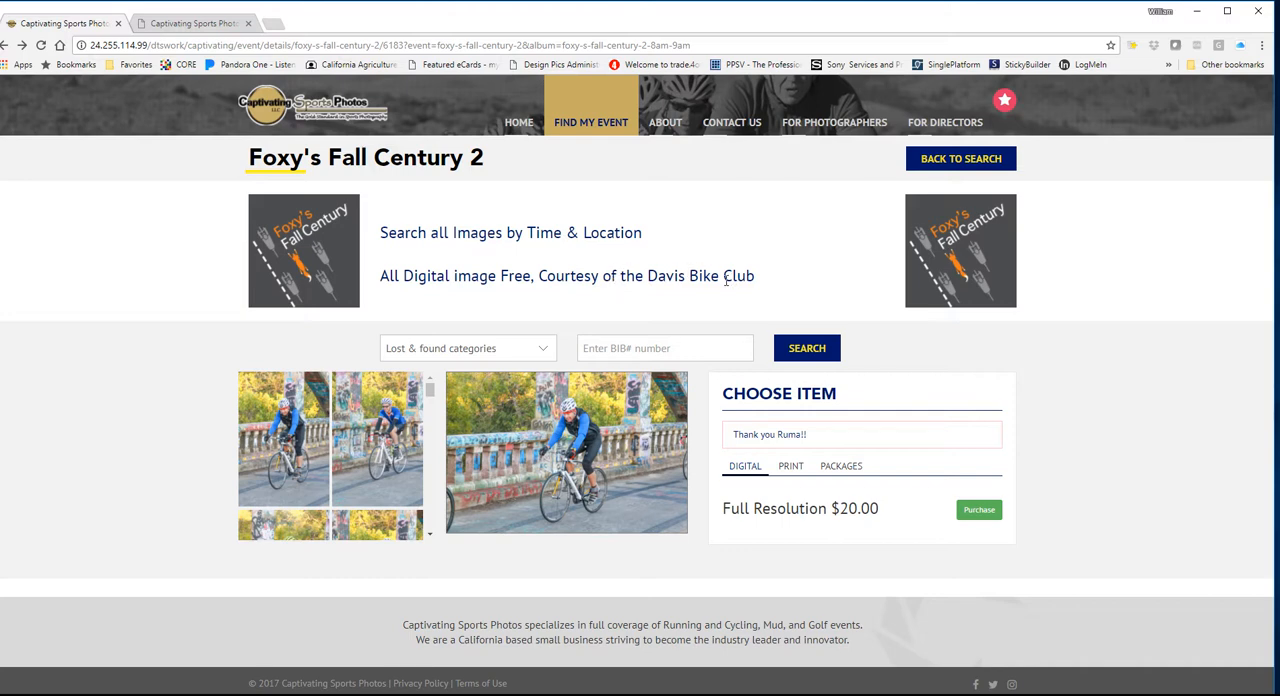
pyautogui.moveTo(396, 292)
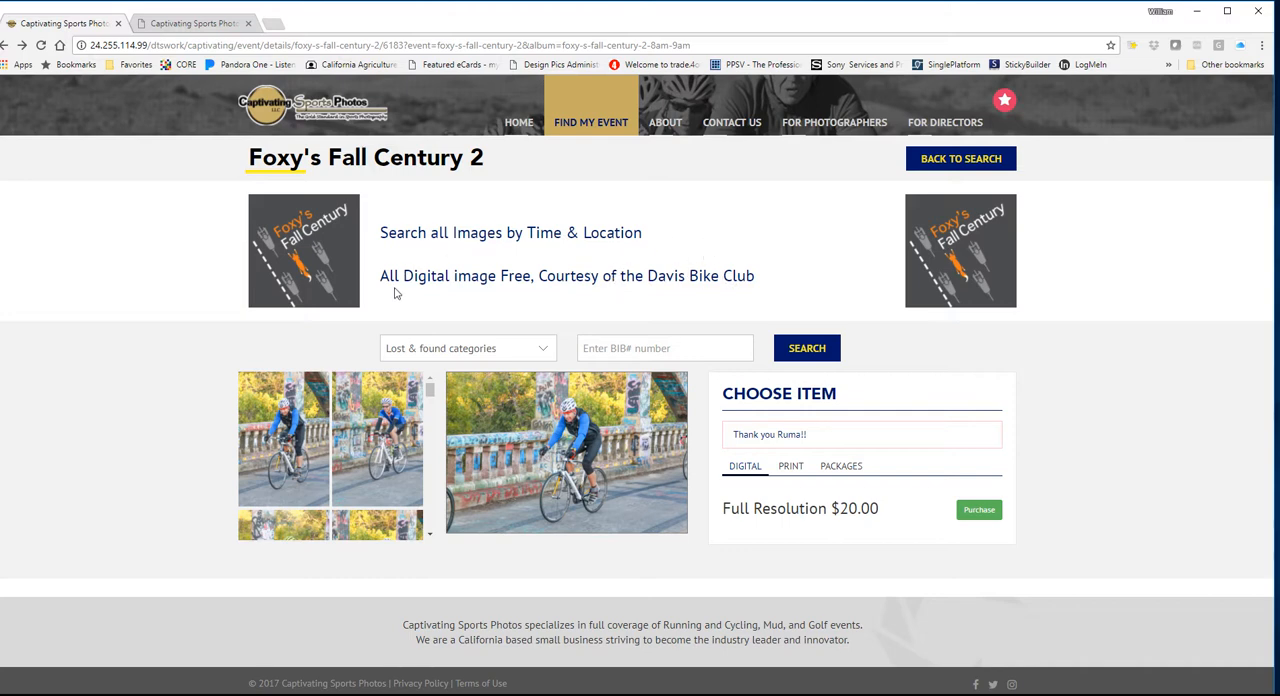
pyautogui.moveTo(396, 252)
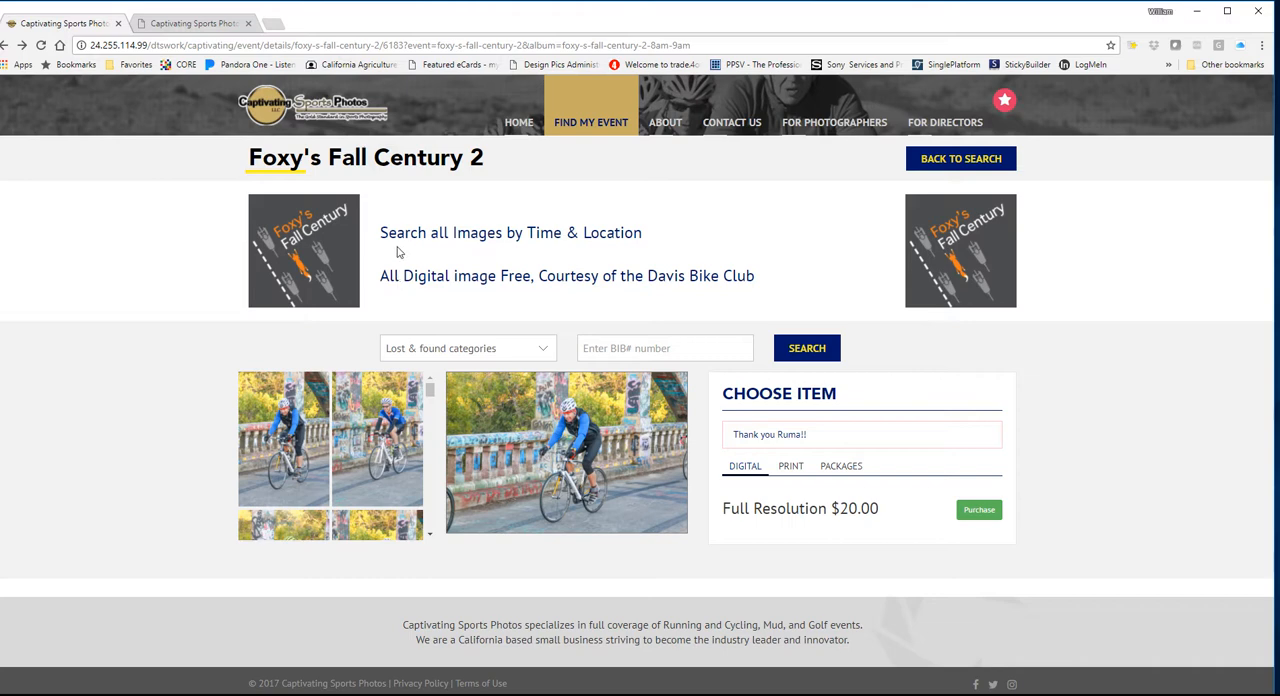
pyautogui.moveTo(548, 250)
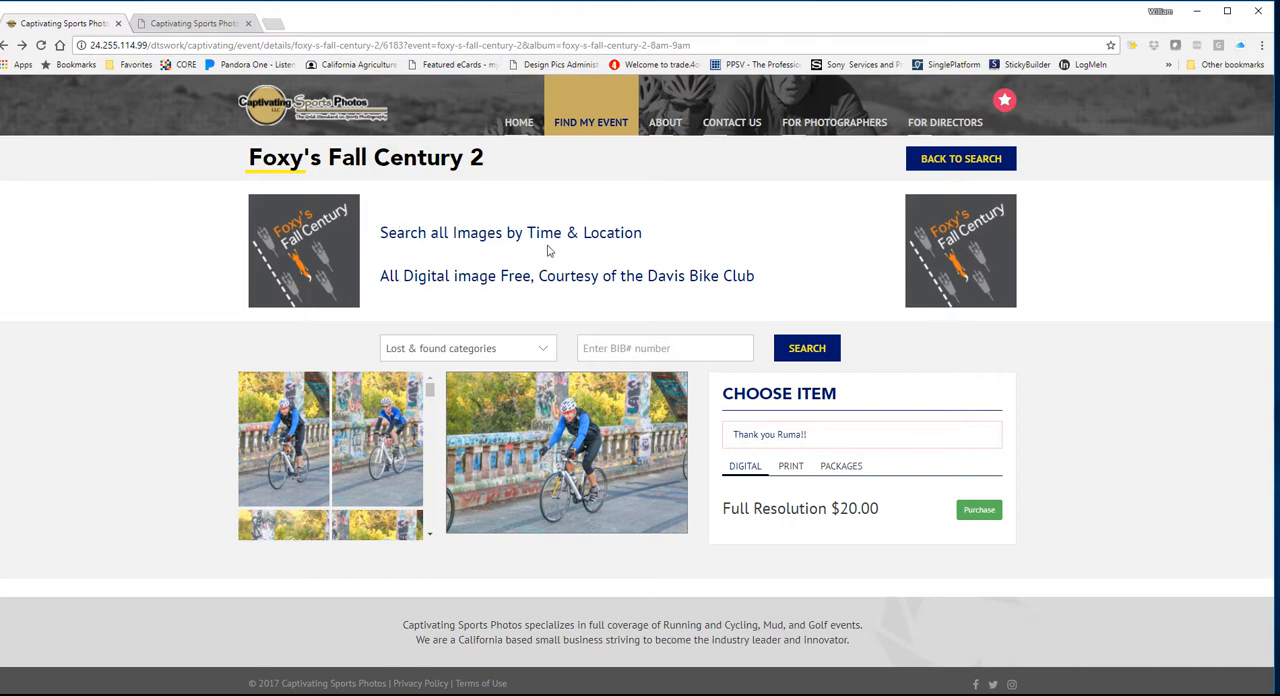
pyautogui.moveTo(492, 276)
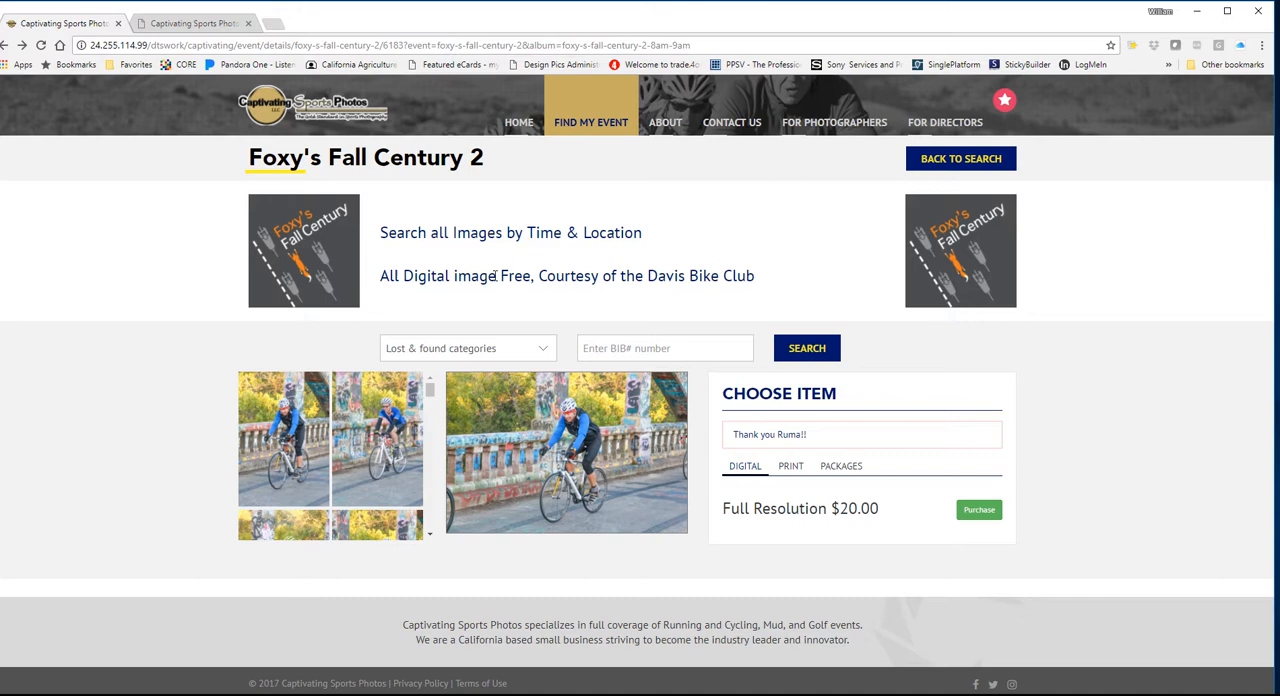
pyautogui.moveTo(748, 282)
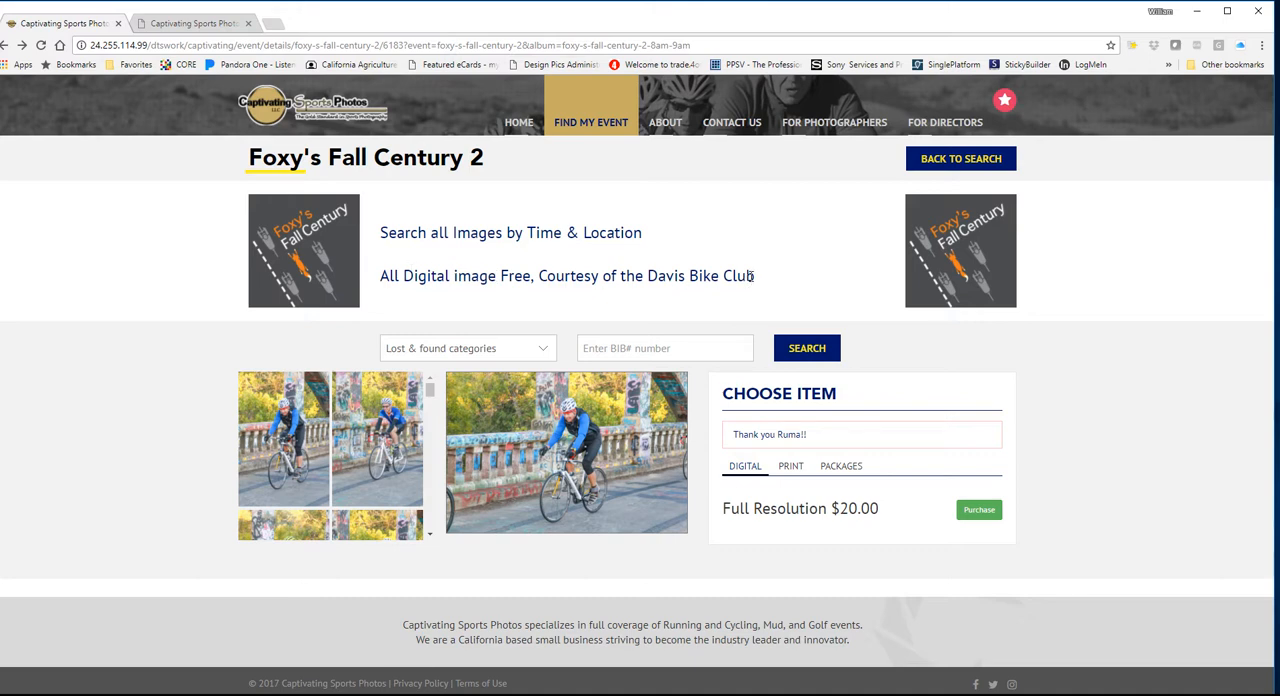
pyautogui.moveTo(380, 240)
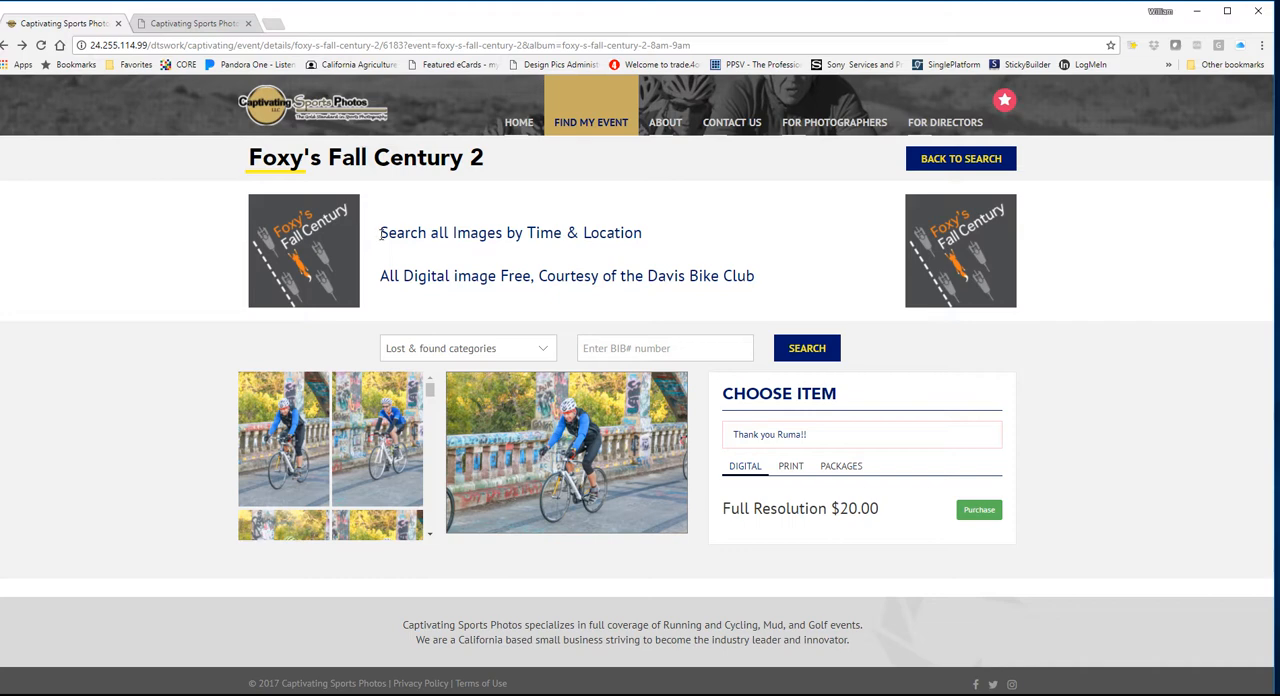
pyautogui.moveTo(616, 238)
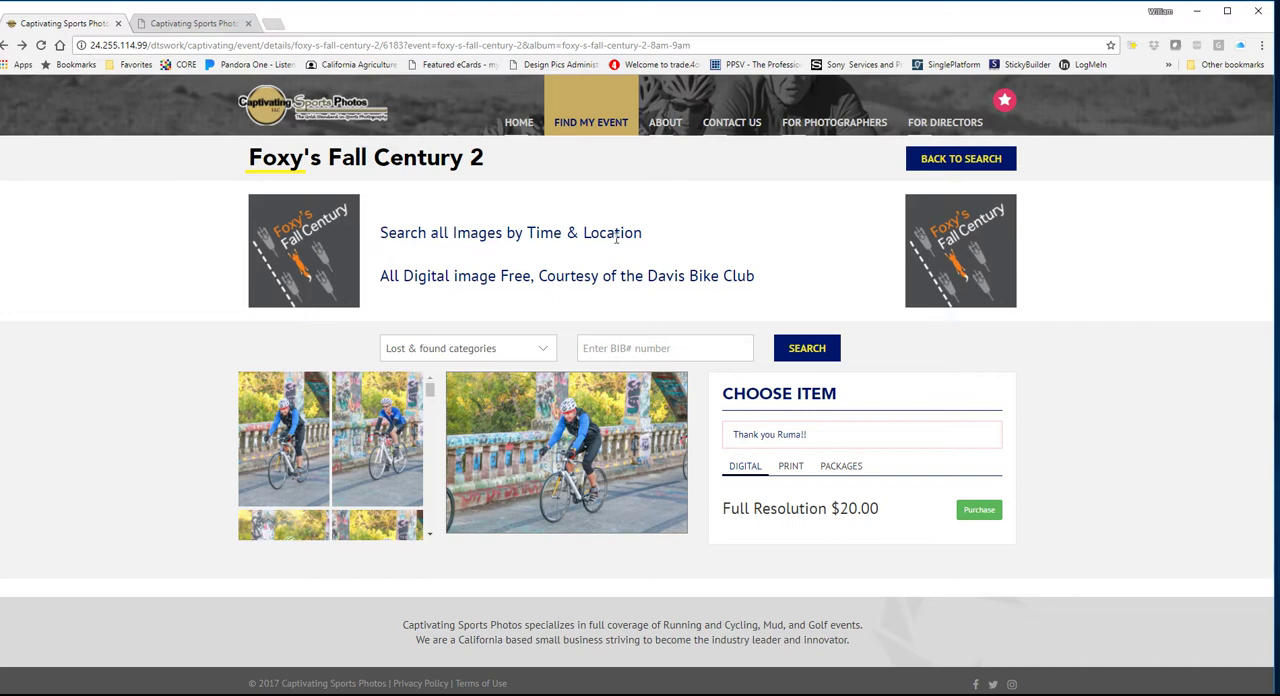
pyautogui.moveTo(372, 230)
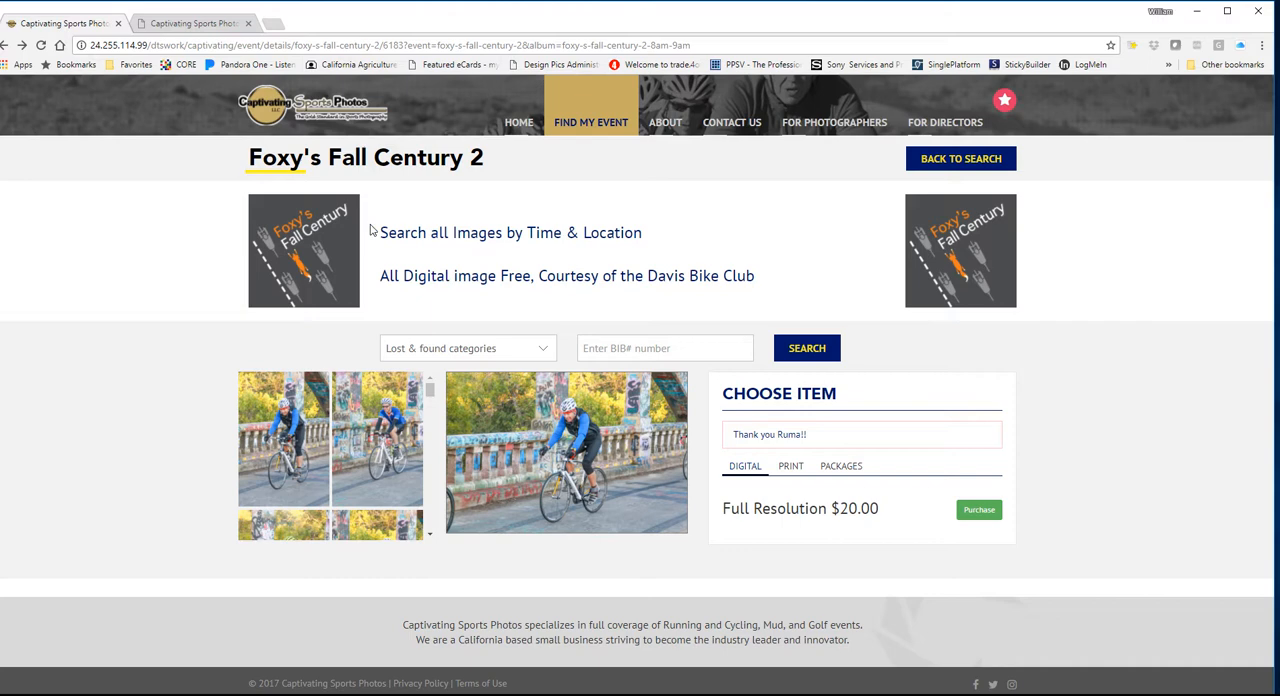
pyautogui.moveTo(372, 300)
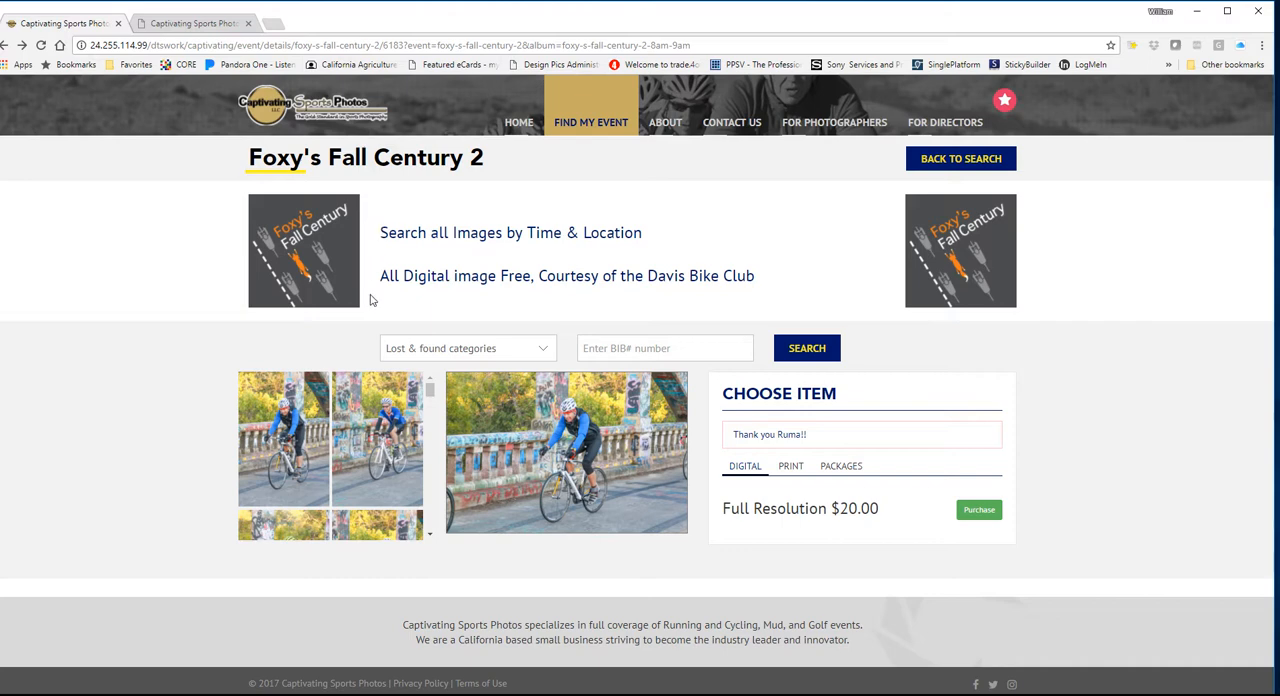
pyautogui.moveTo(1166, 280)
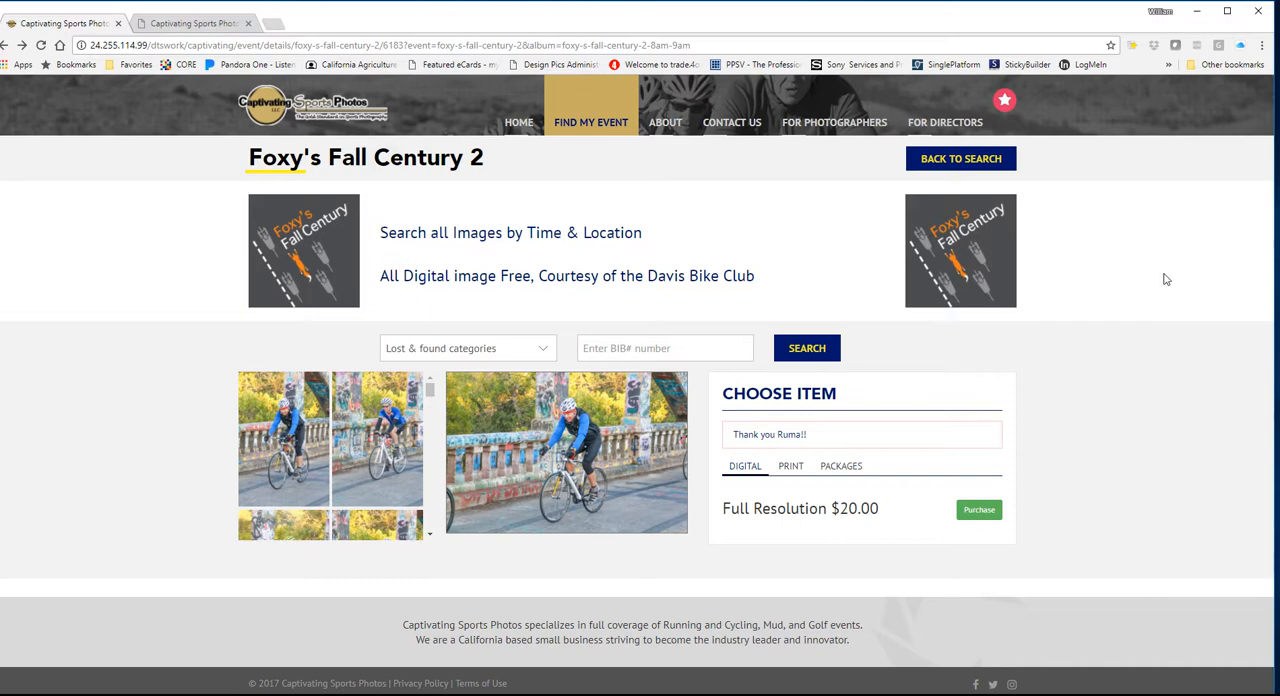
pyautogui.moveTo(744, 284)
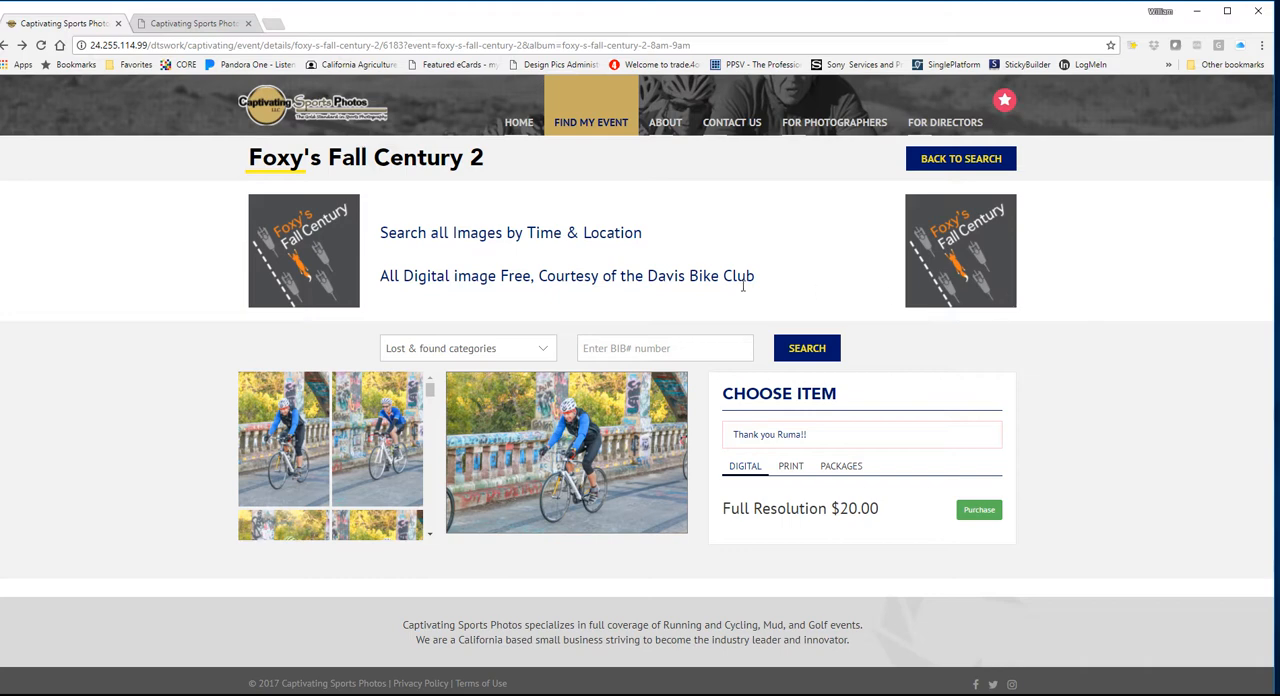
pyautogui.moveTo(424, 264)
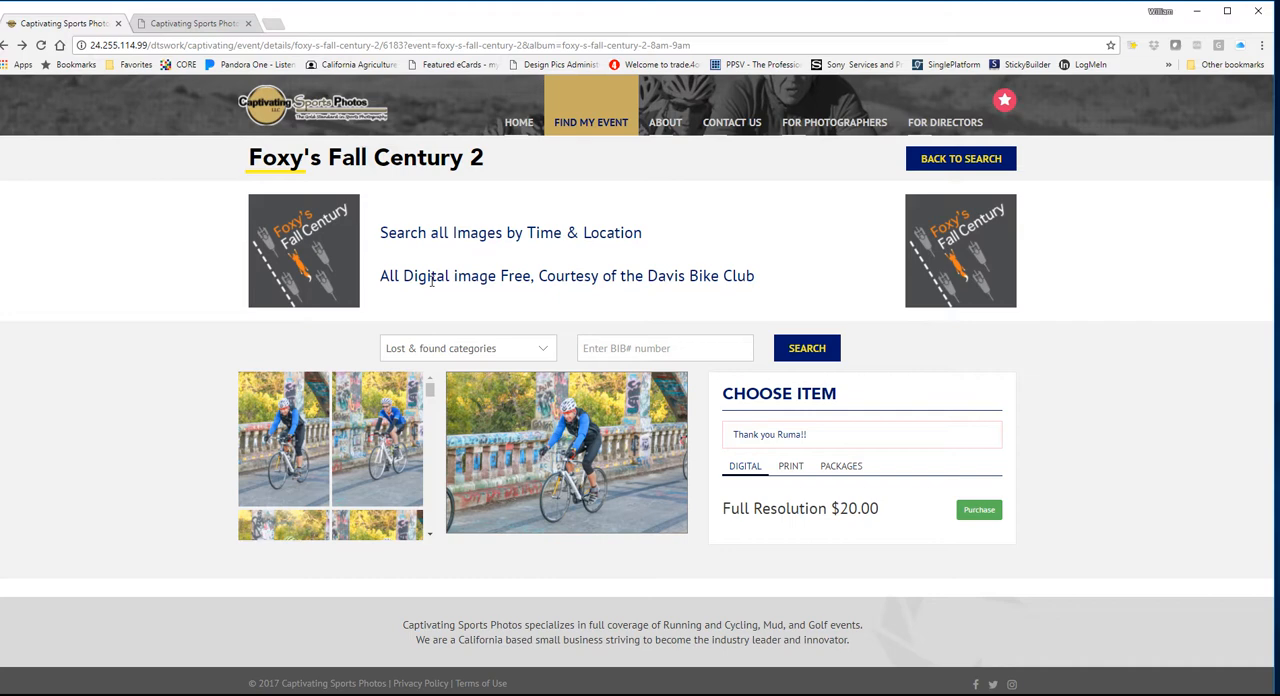
pyautogui.moveTo(556, 336)
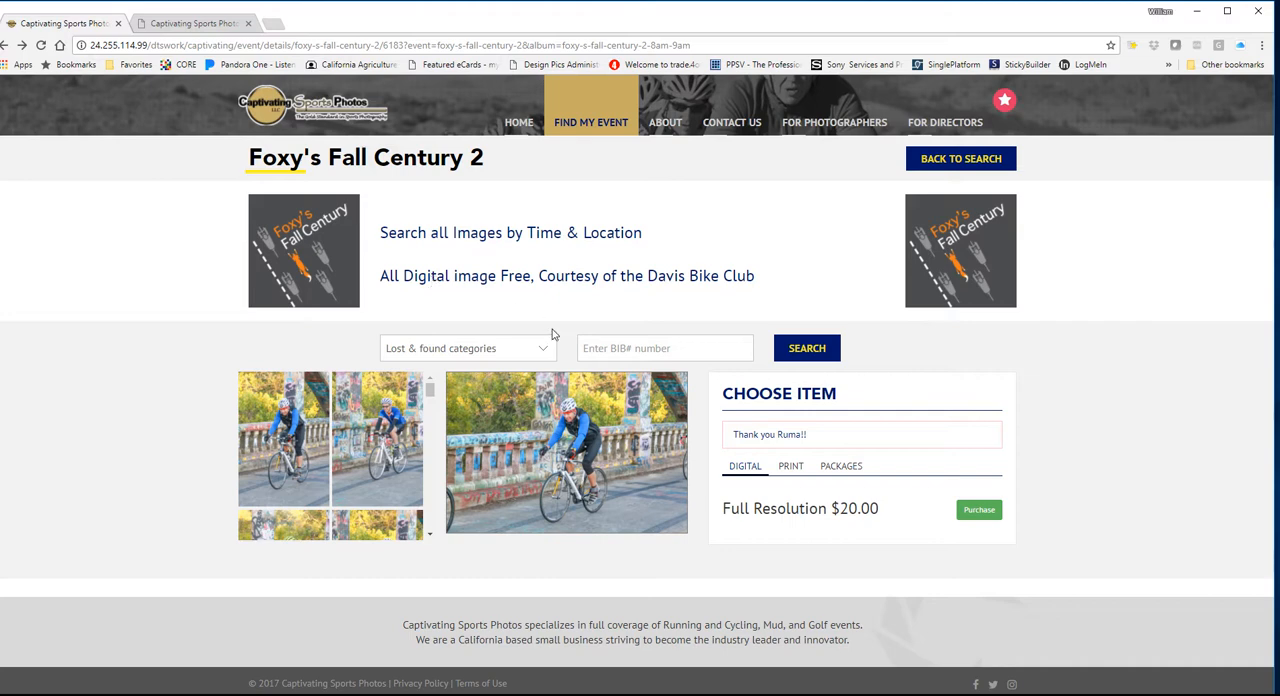
pyautogui.moveTo(520, 388)
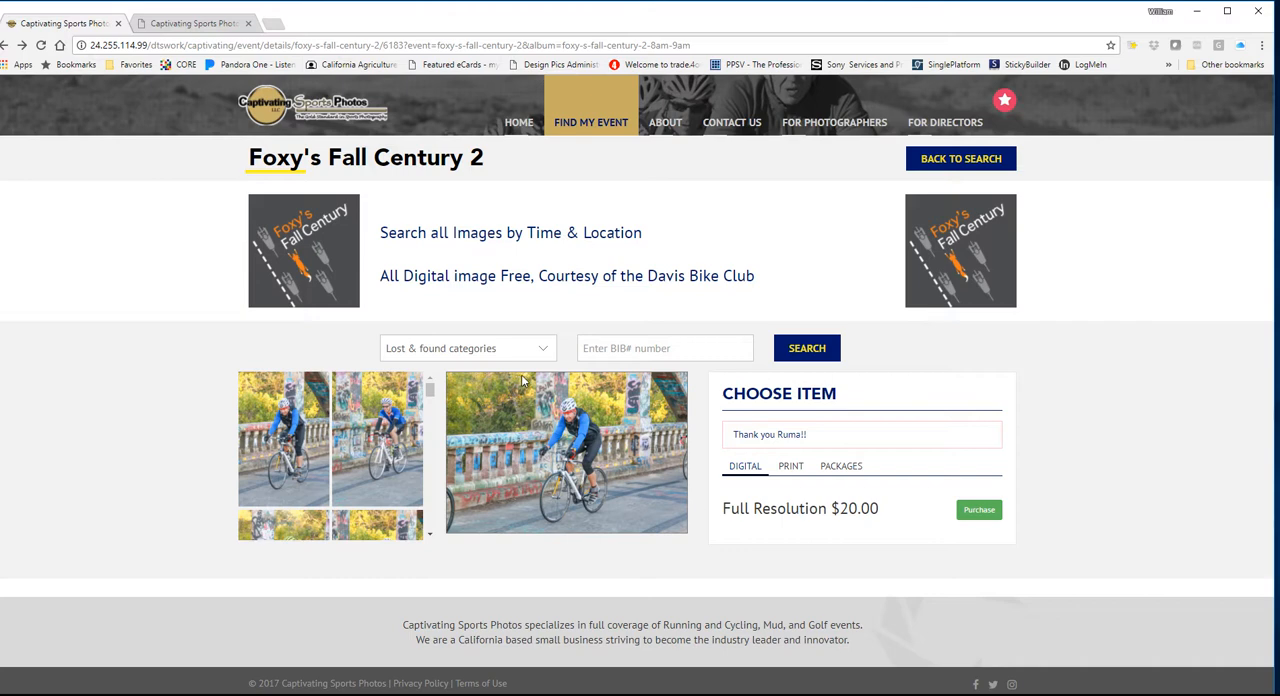
pyautogui.moveTo(680, 428)
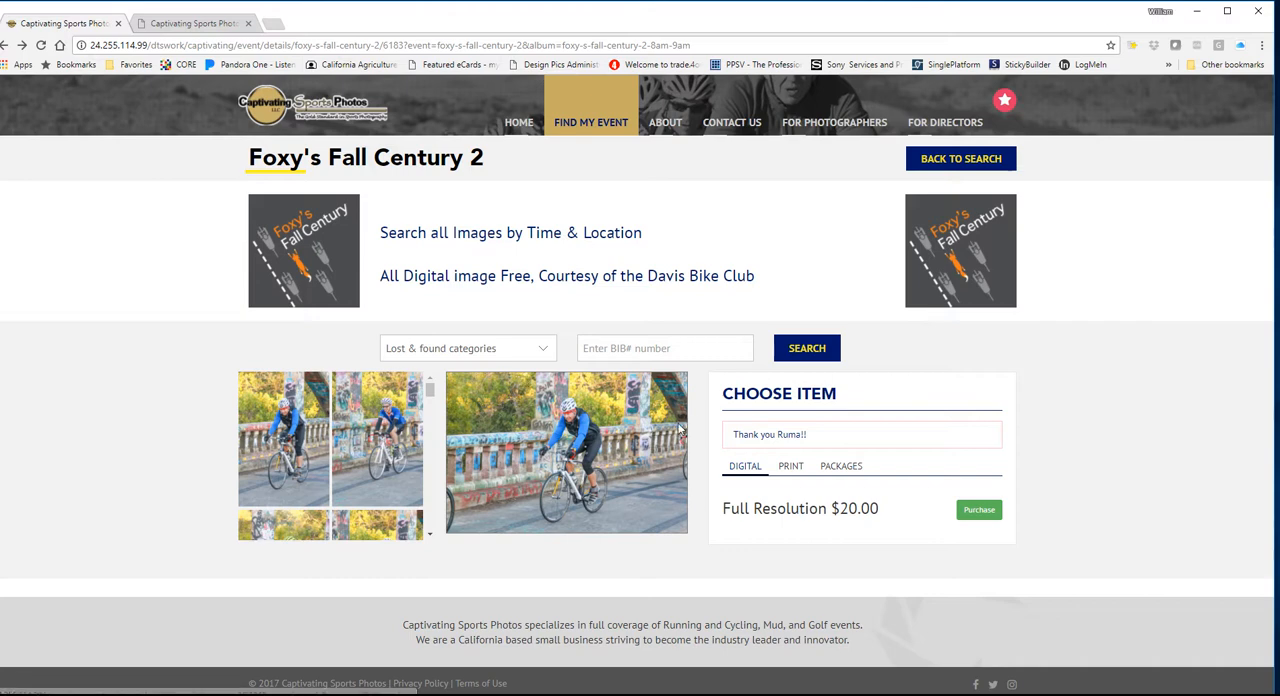
pyautogui.moveTo(504, 448)
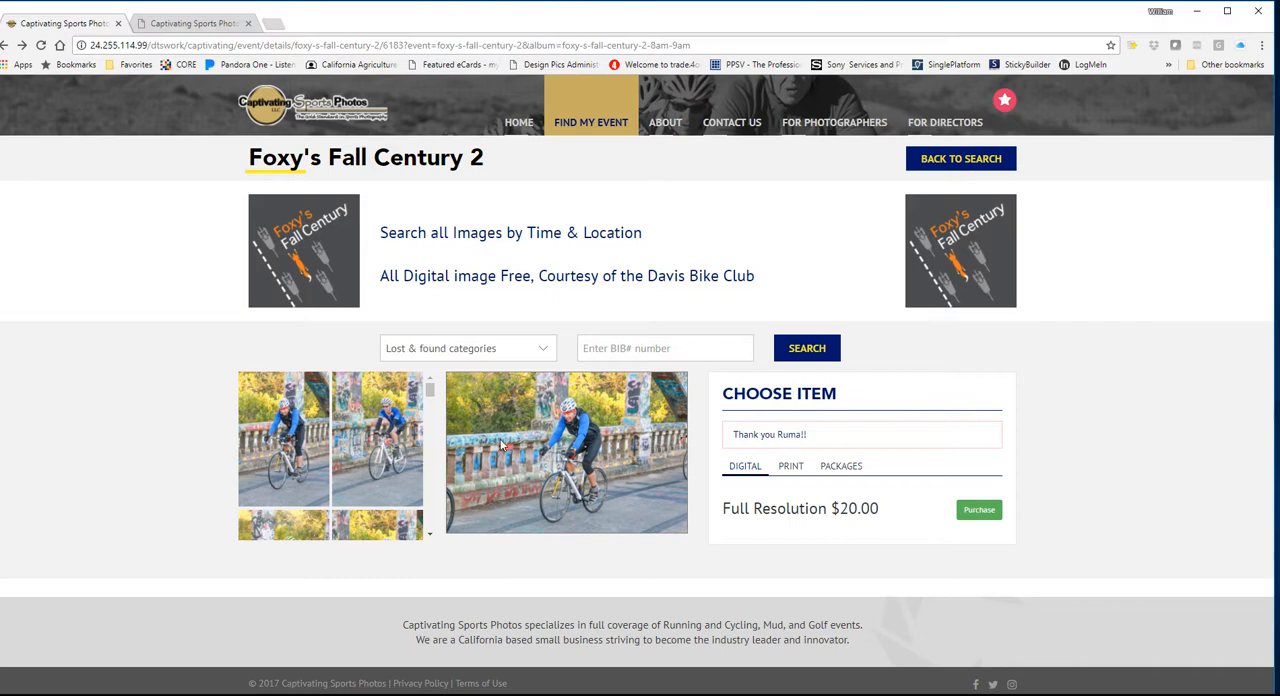
pyautogui.moveTo(528, 444)
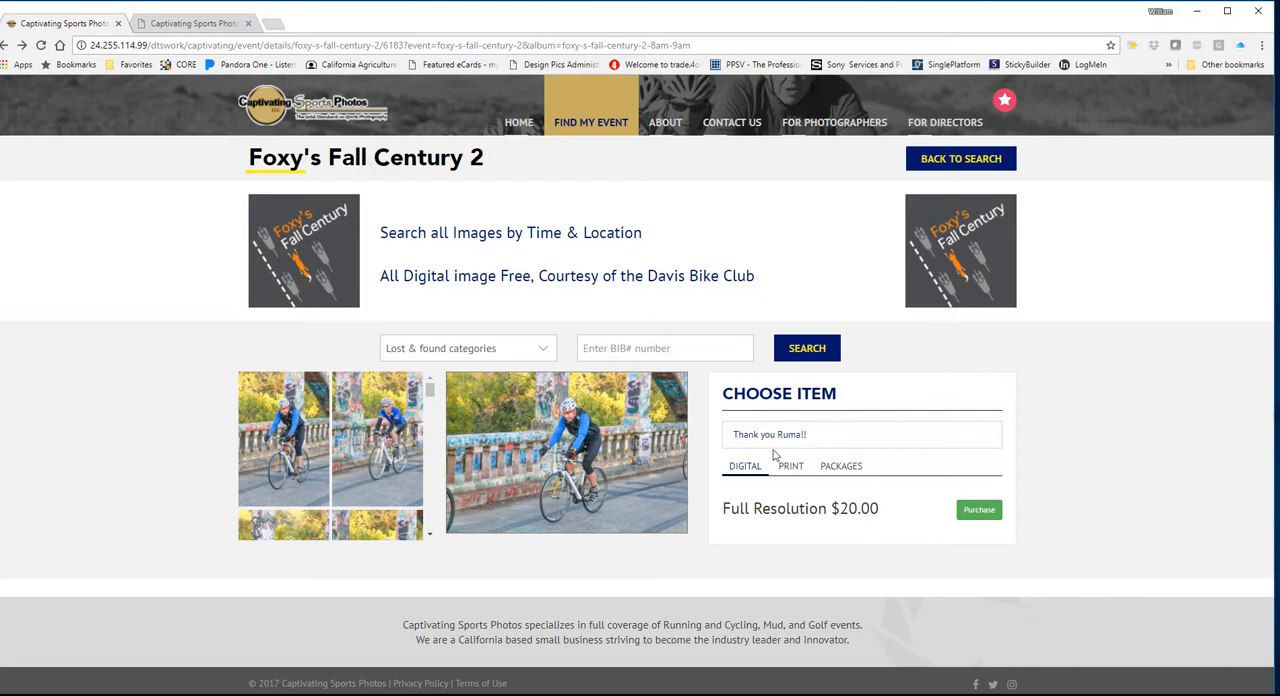
# - Choose Package 2 for the Foxy's Fall Century 2 photo, reaching its image search page
pyautogui.click(840, 464)
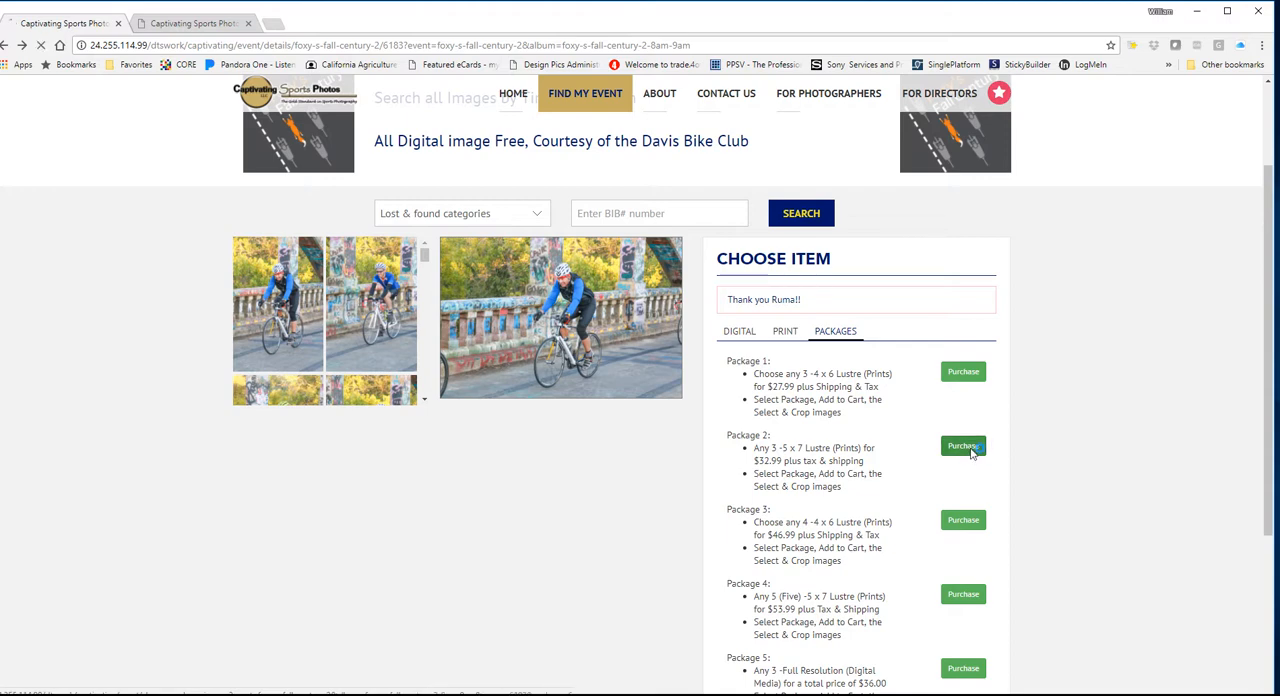
pyautogui.click(962, 444)
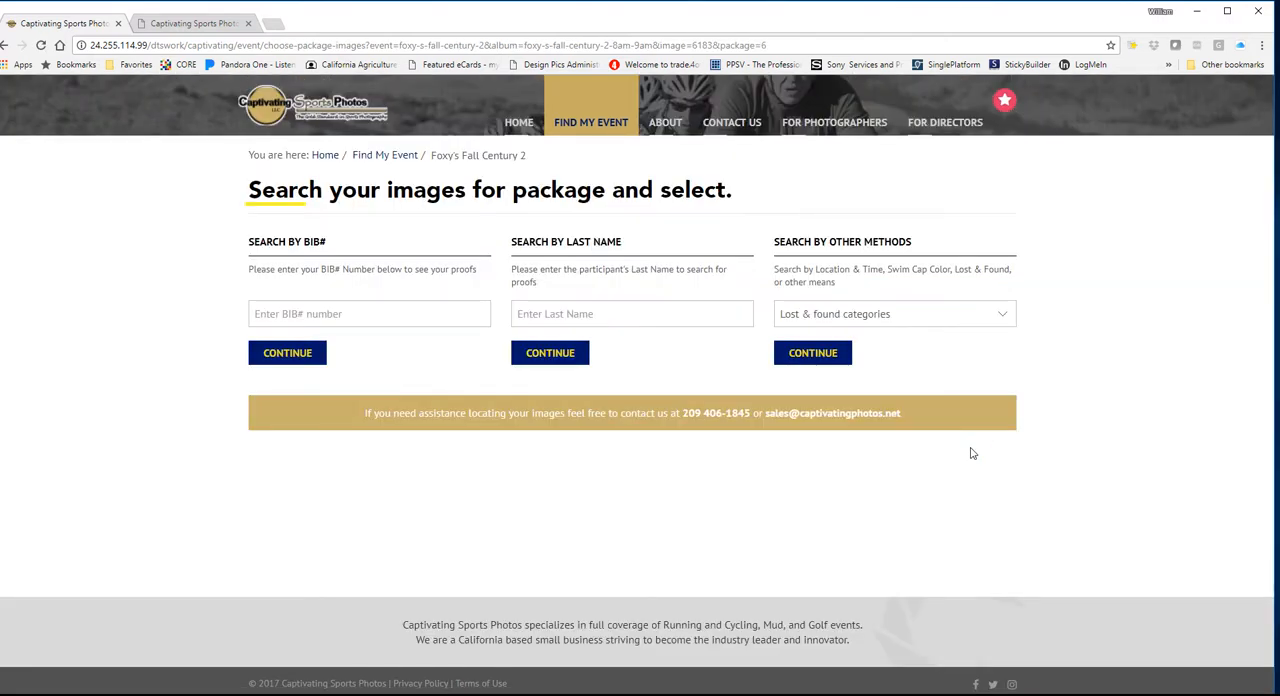
pyautogui.moveTo(836, 388)
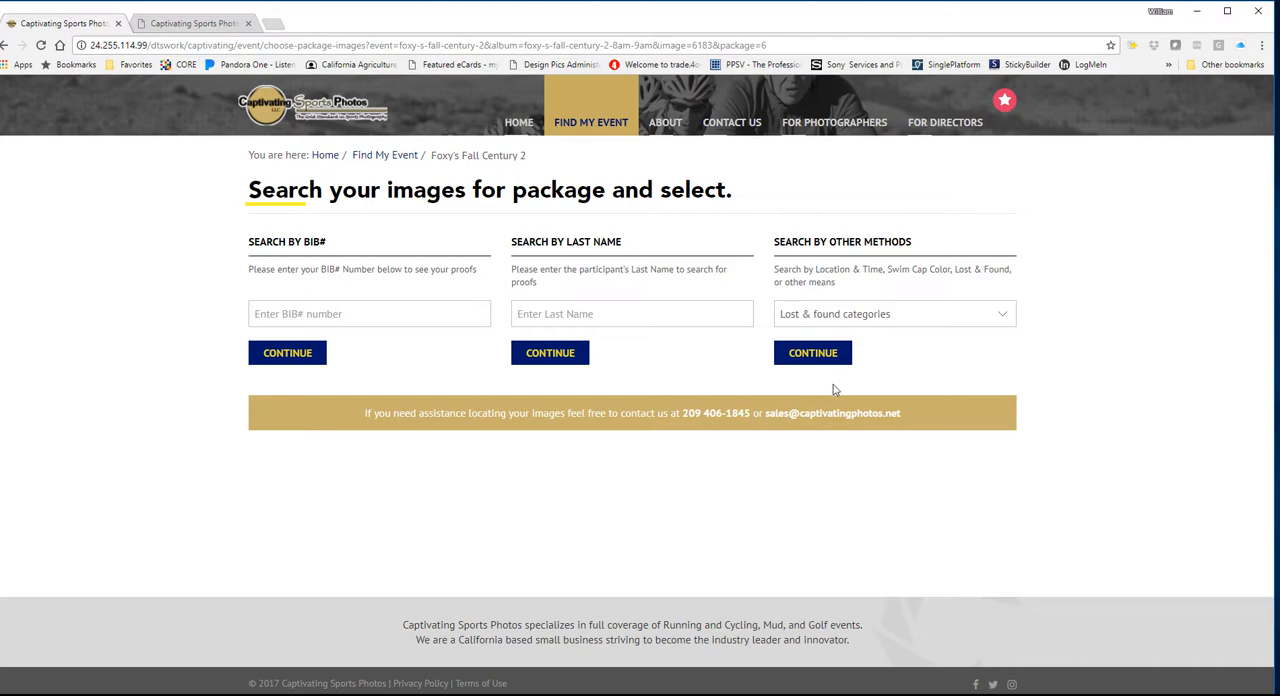
pyautogui.moveTo(780, 394)
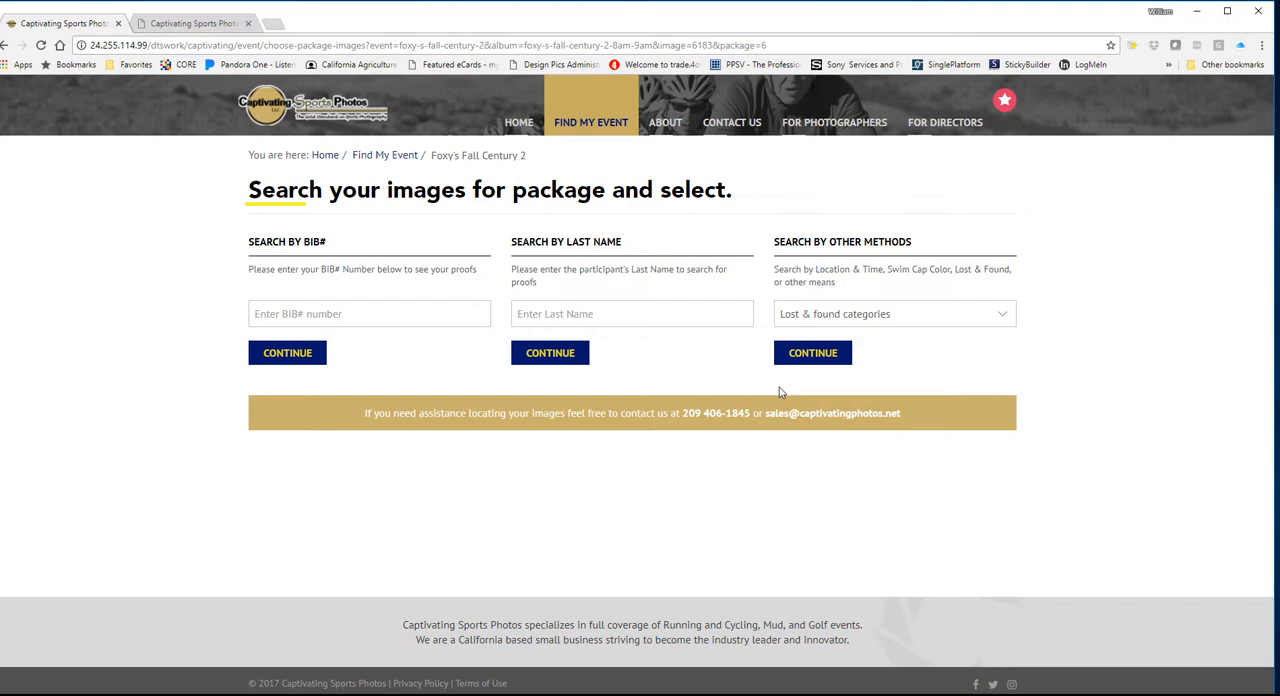
pyautogui.moveTo(356, 392)
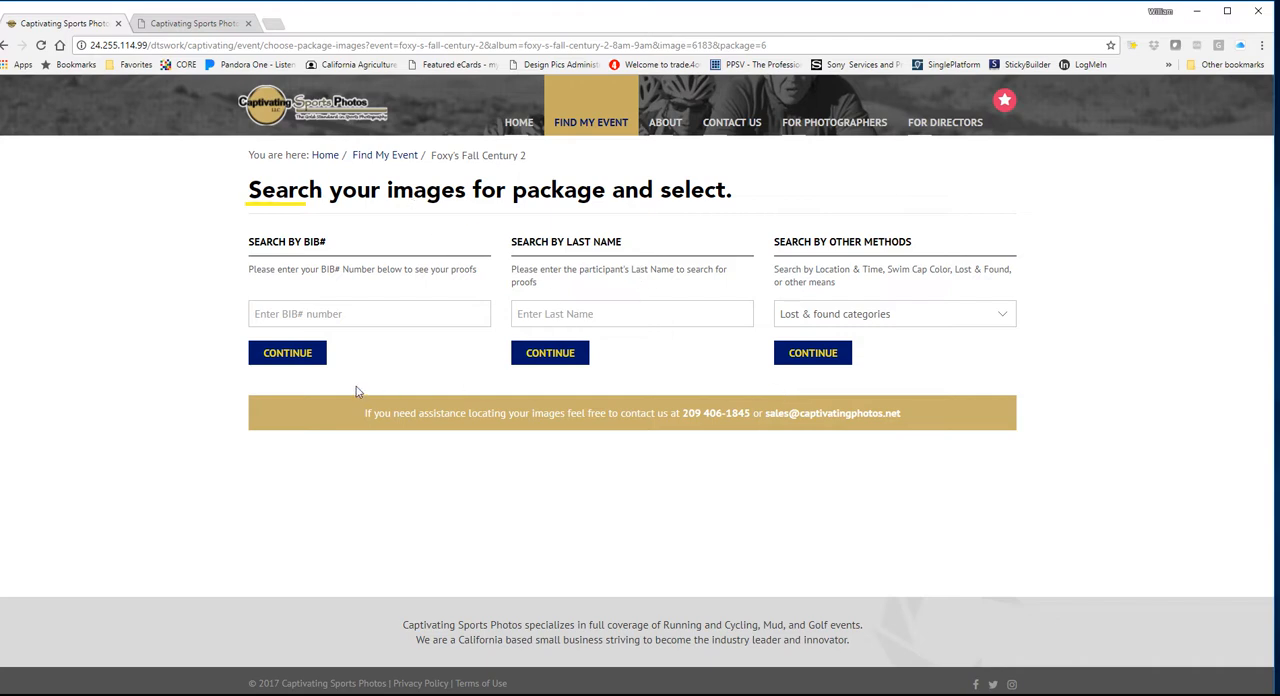
pyautogui.moveTo(916, 408)
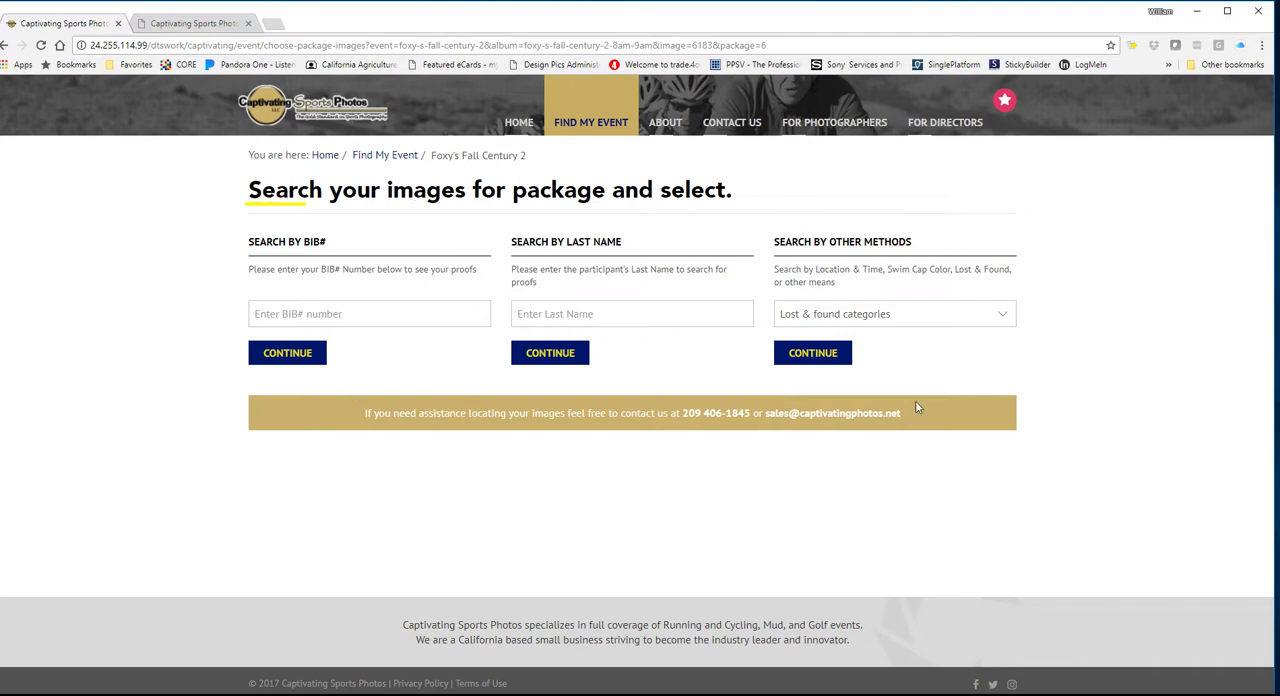
pyautogui.moveTo(1058, 412)
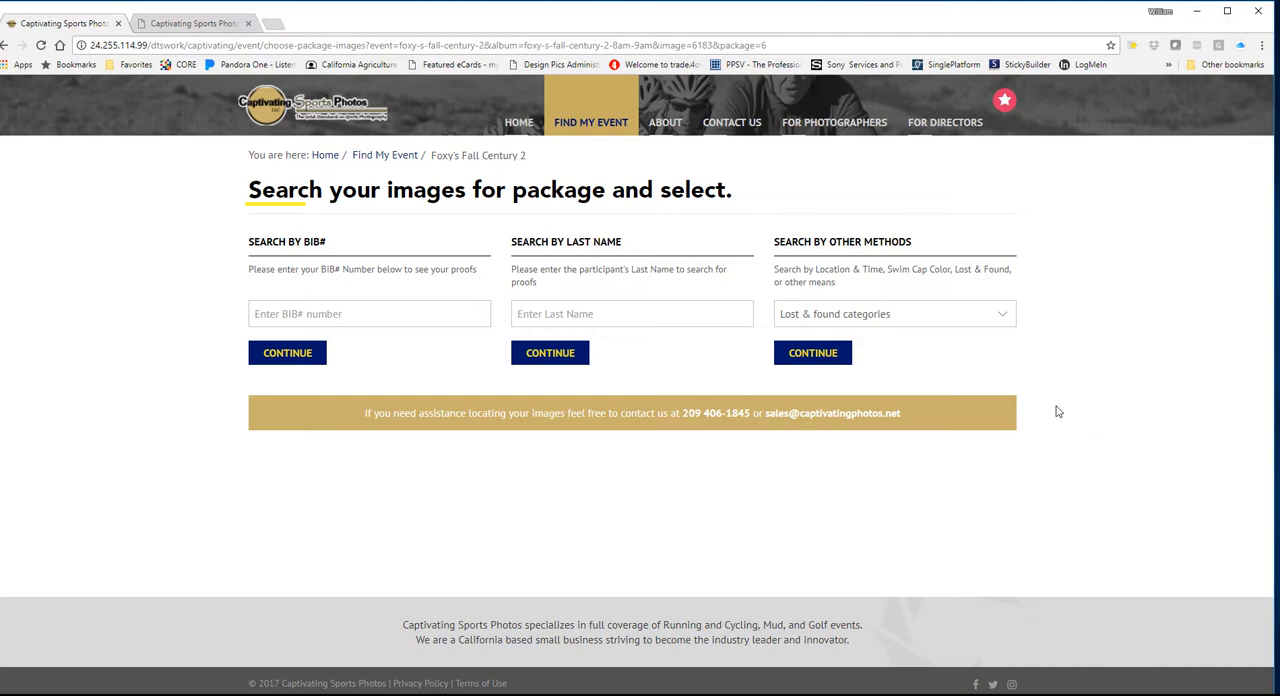
pyautogui.moveTo(664, 276)
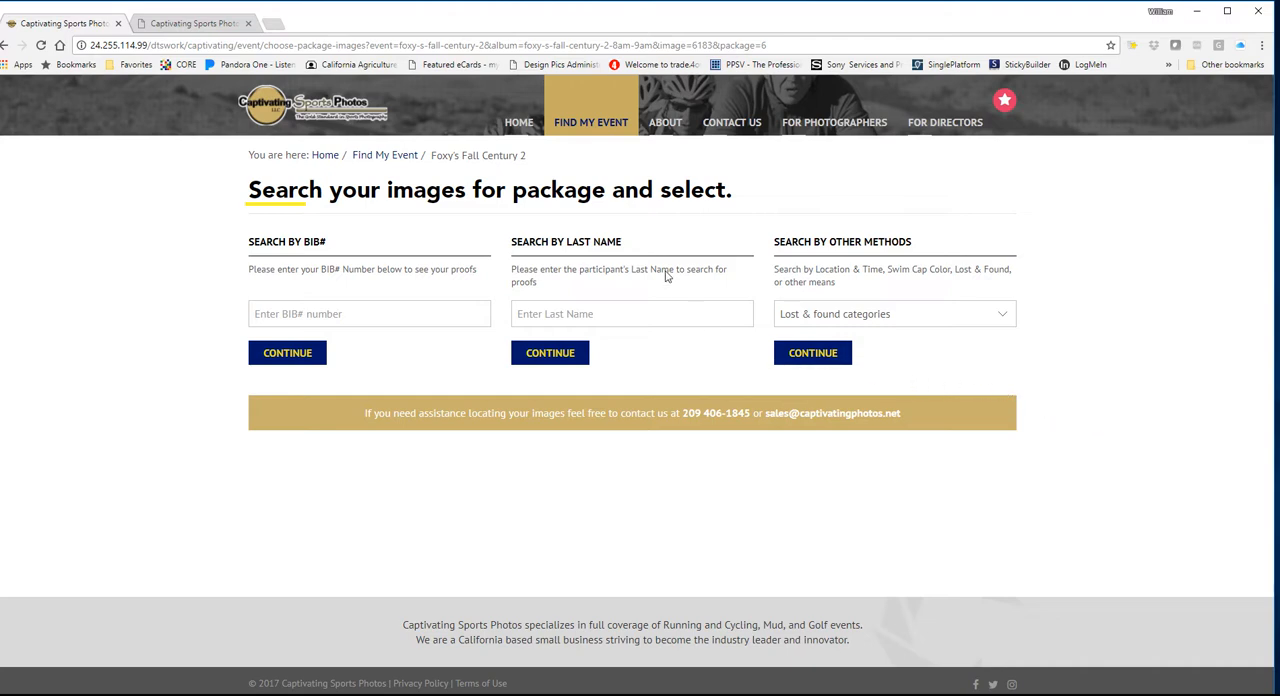
pyautogui.moveTo(996, 364)
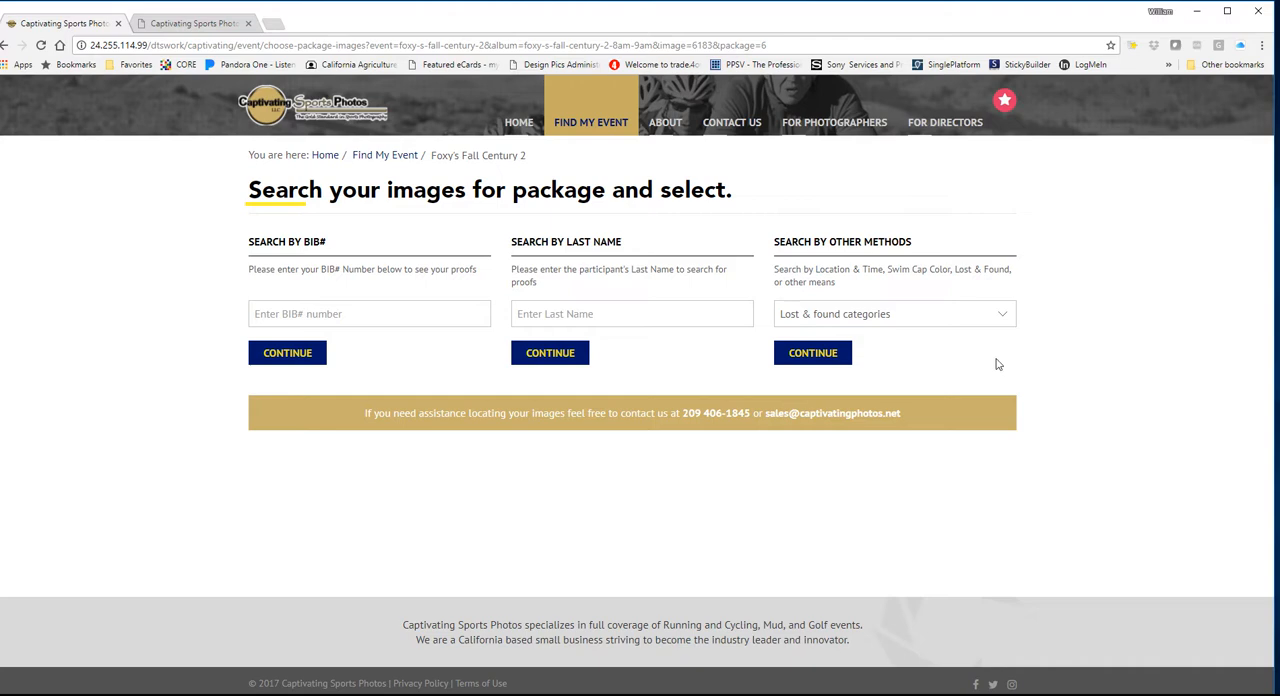
# - Search package images for the 7am-8am and 8am-9am time slots
pyautogui.click(892, 312)
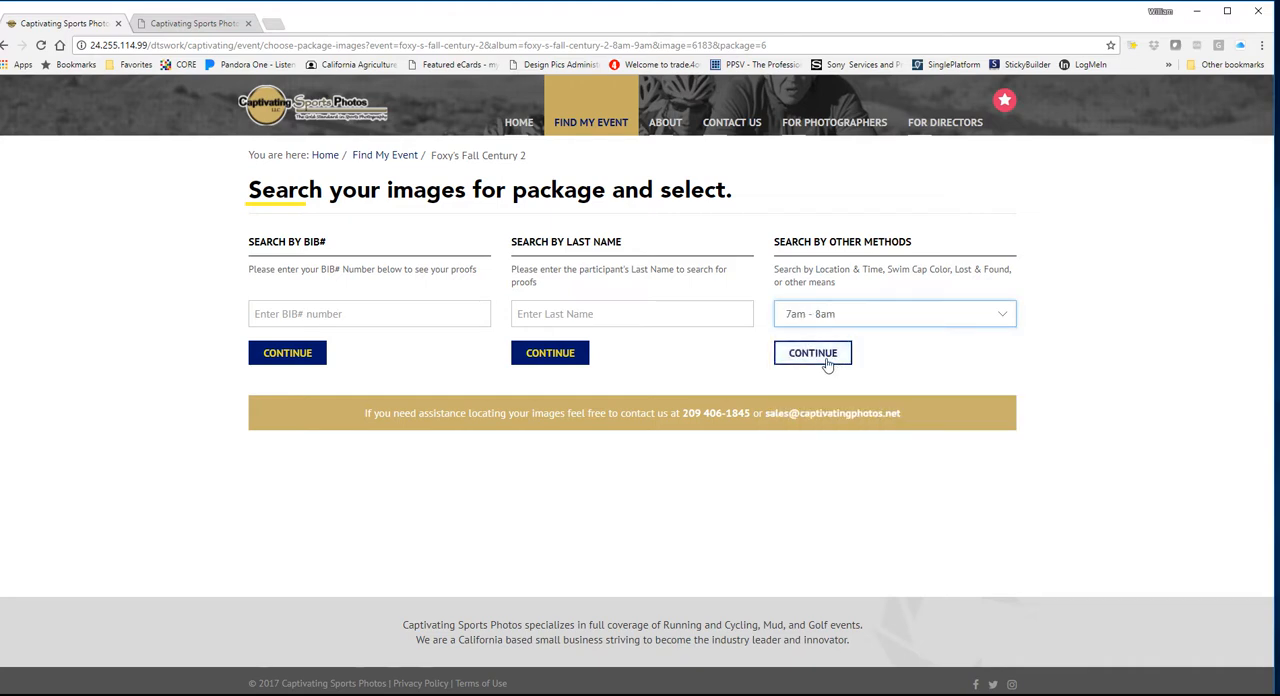
pyautogui.click(892, 312)
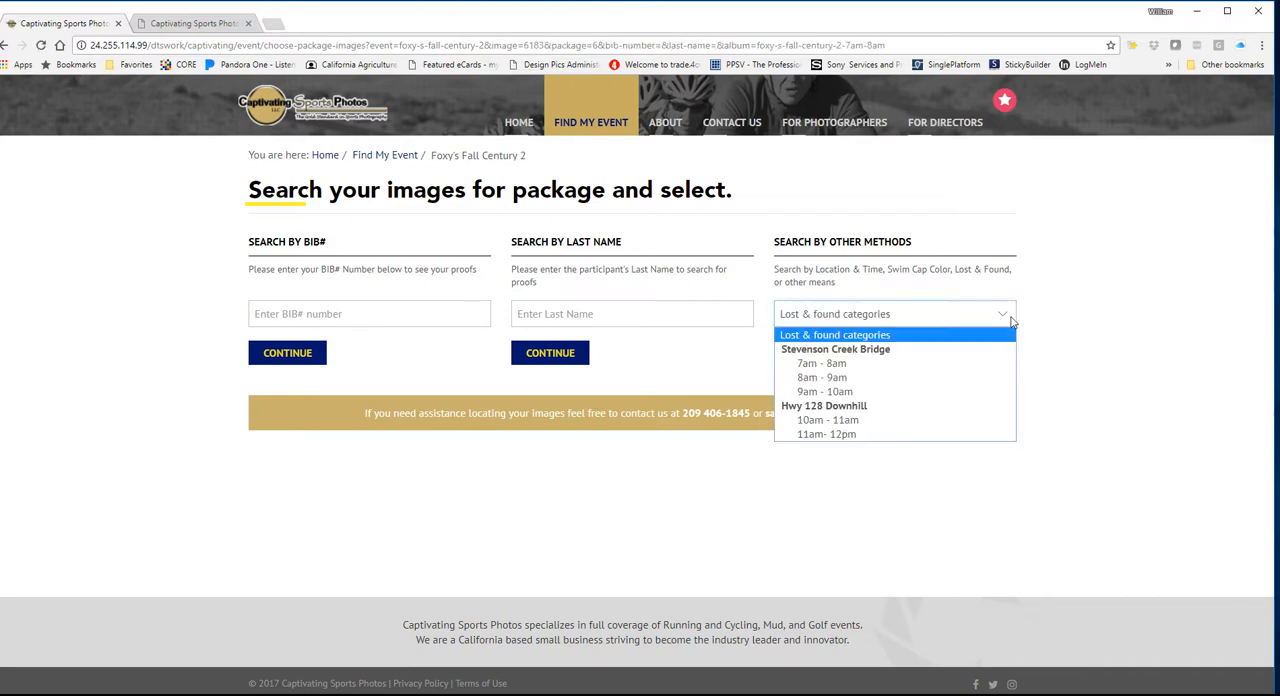
pyautogui.click(820, 376)
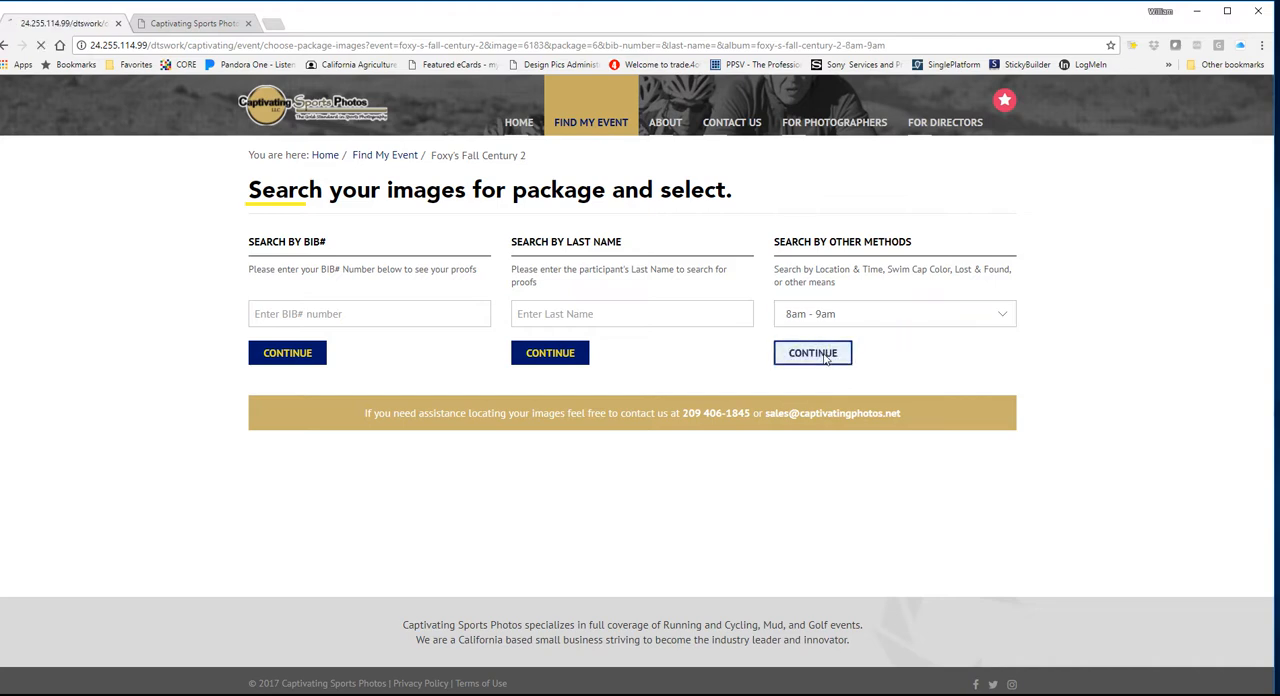
pyautogui.click(892, 312)
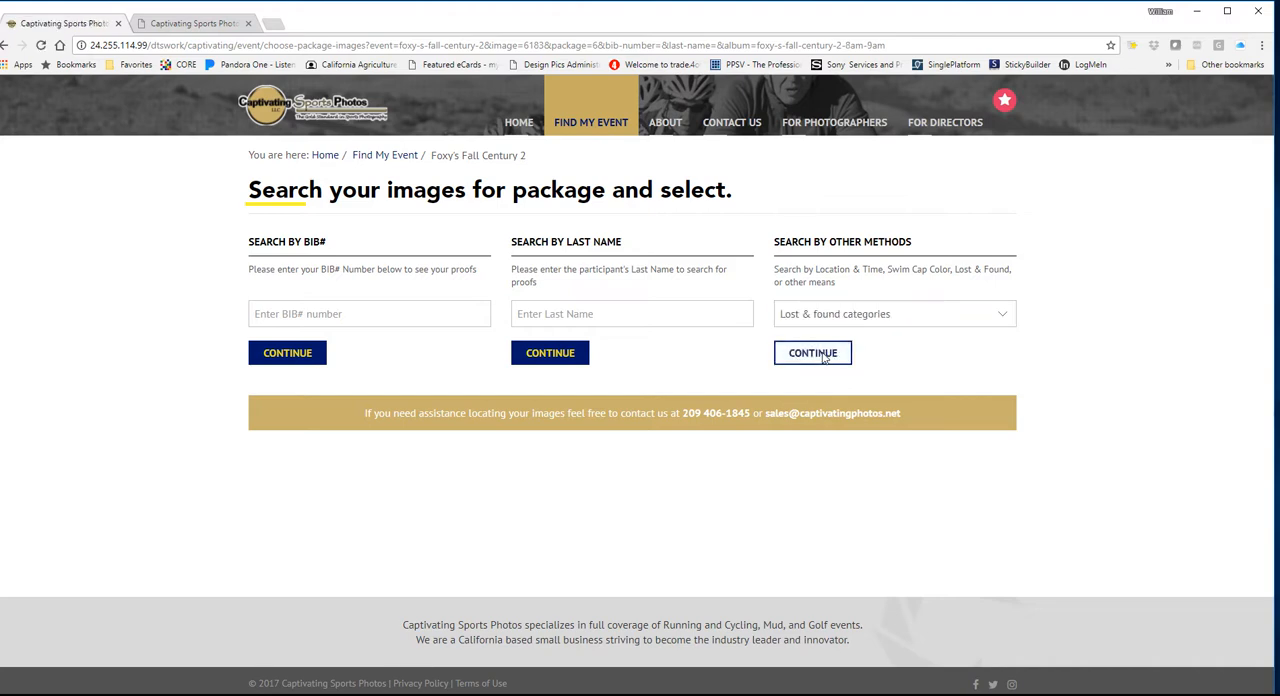
pyautogui.click(892, 312)
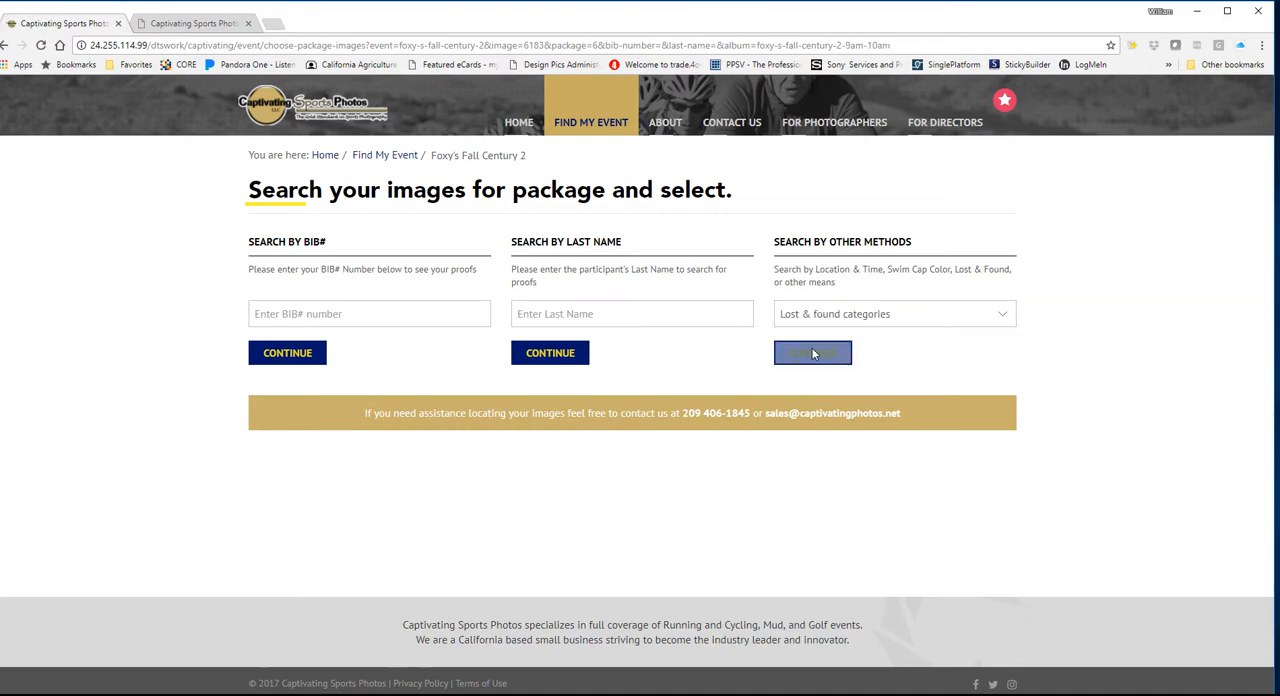
# - Search package images for 9am-10am and 10am-11am, then return to Find My Event
pyautogui.click(892, 312)
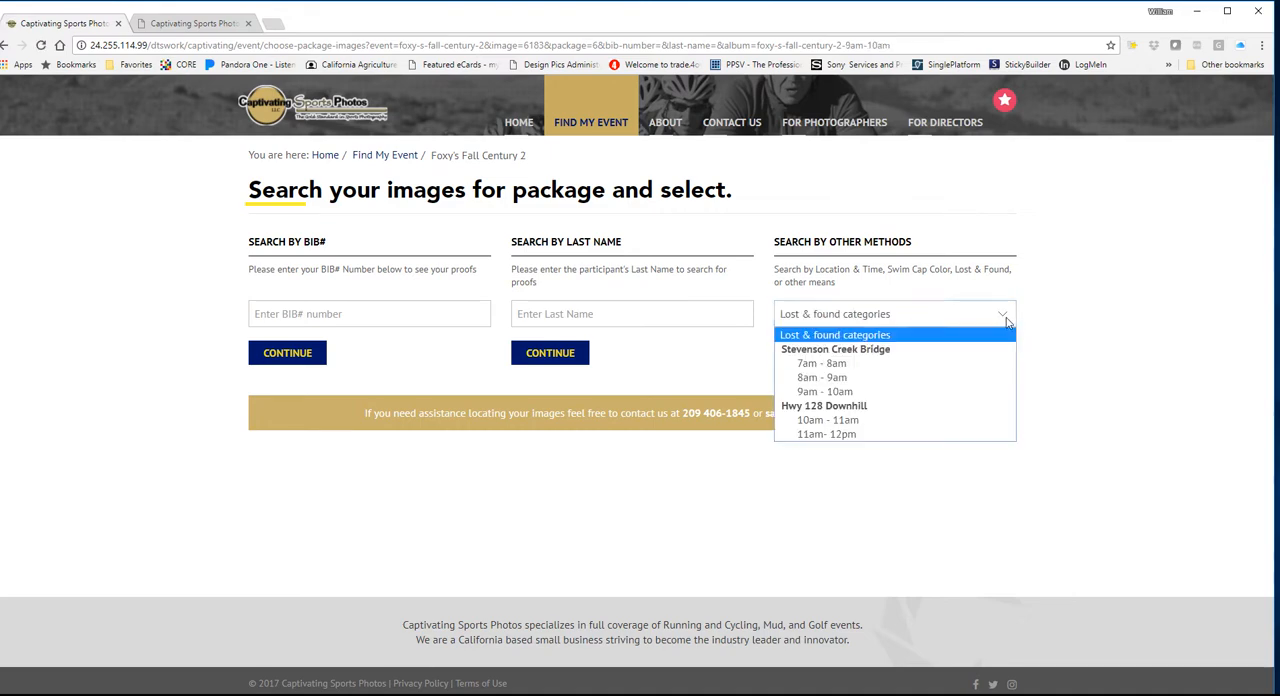
pyautogui.click(820, 392)
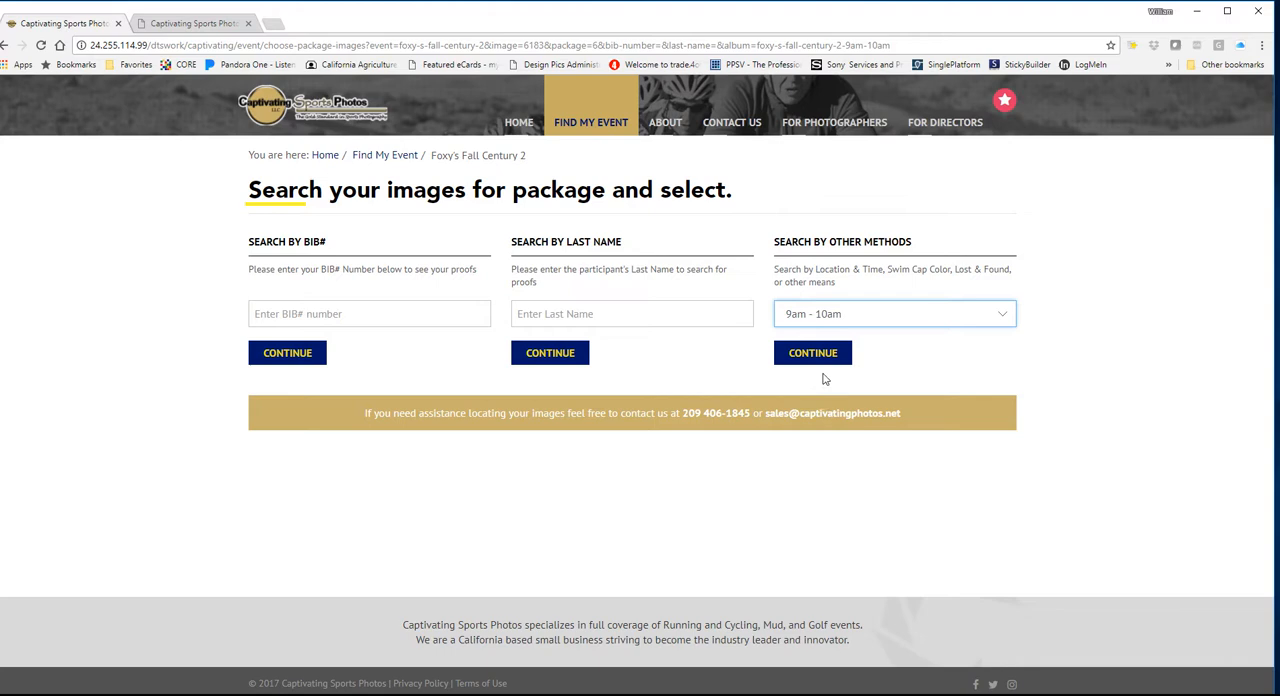
pyautogui.click(892, 312)
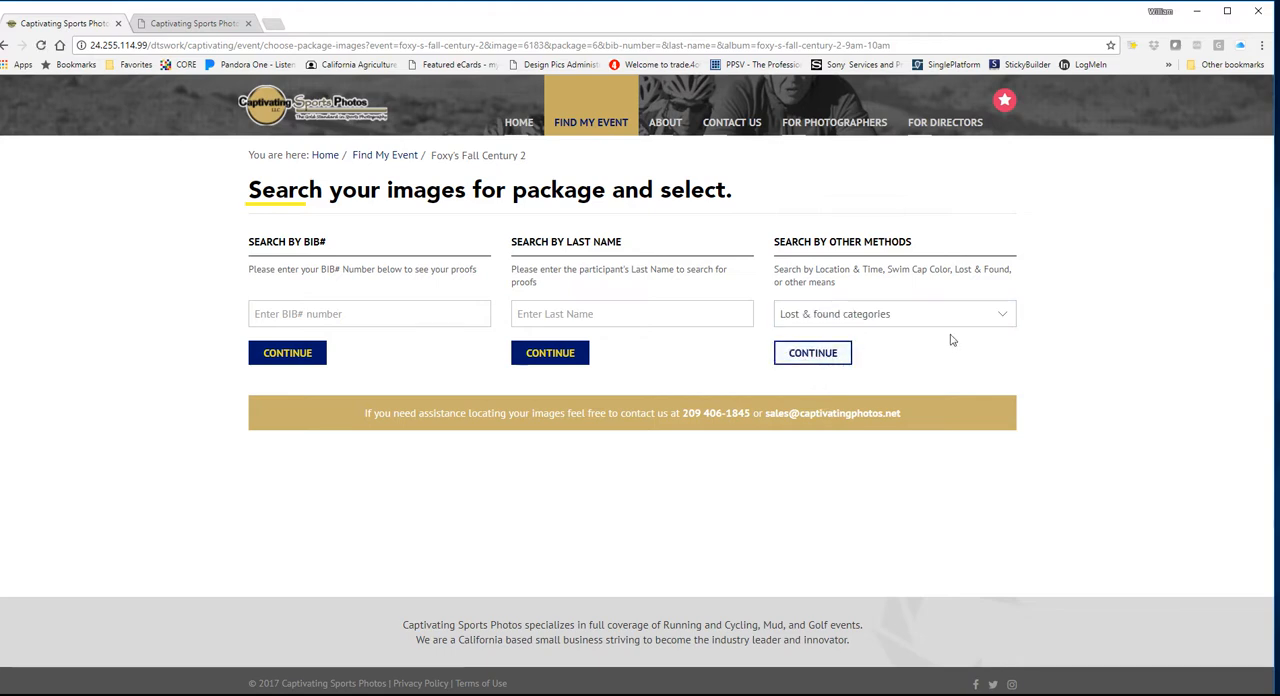
pyautogui.click(892, 312)
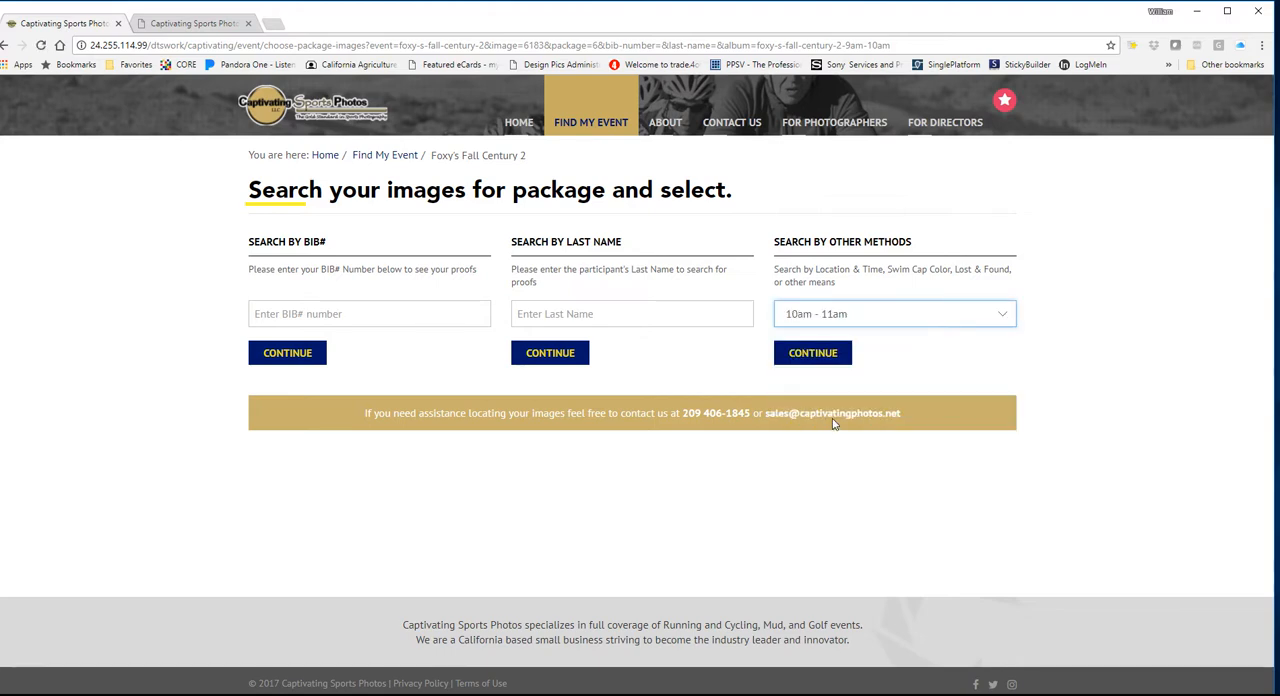
pyautogui.click(892, 312)
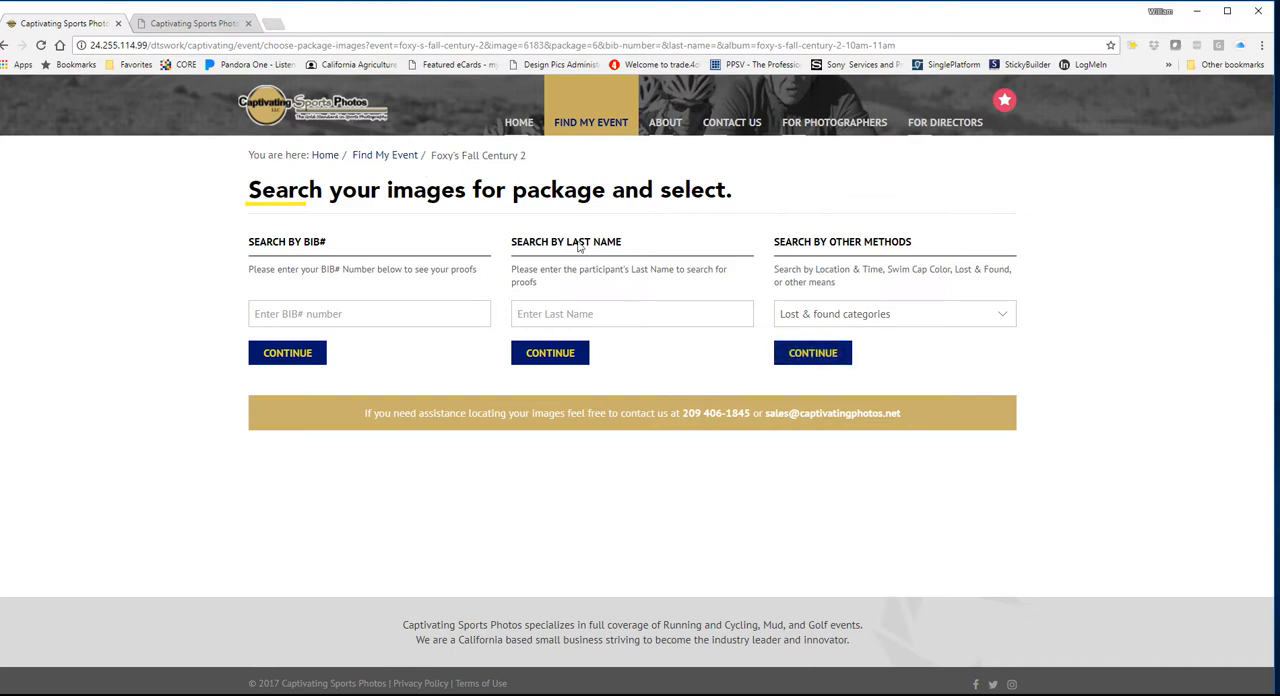
pyautogui.moveTo(580, 246)
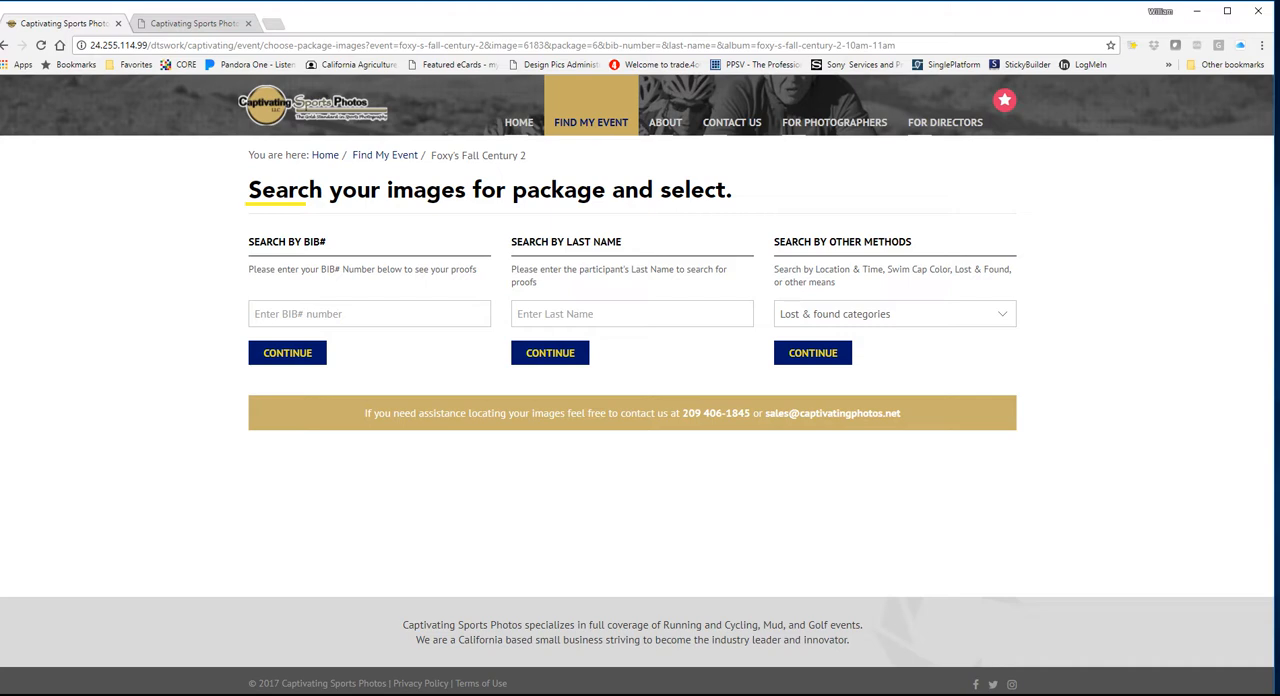
pyautogui.click(384, 156)
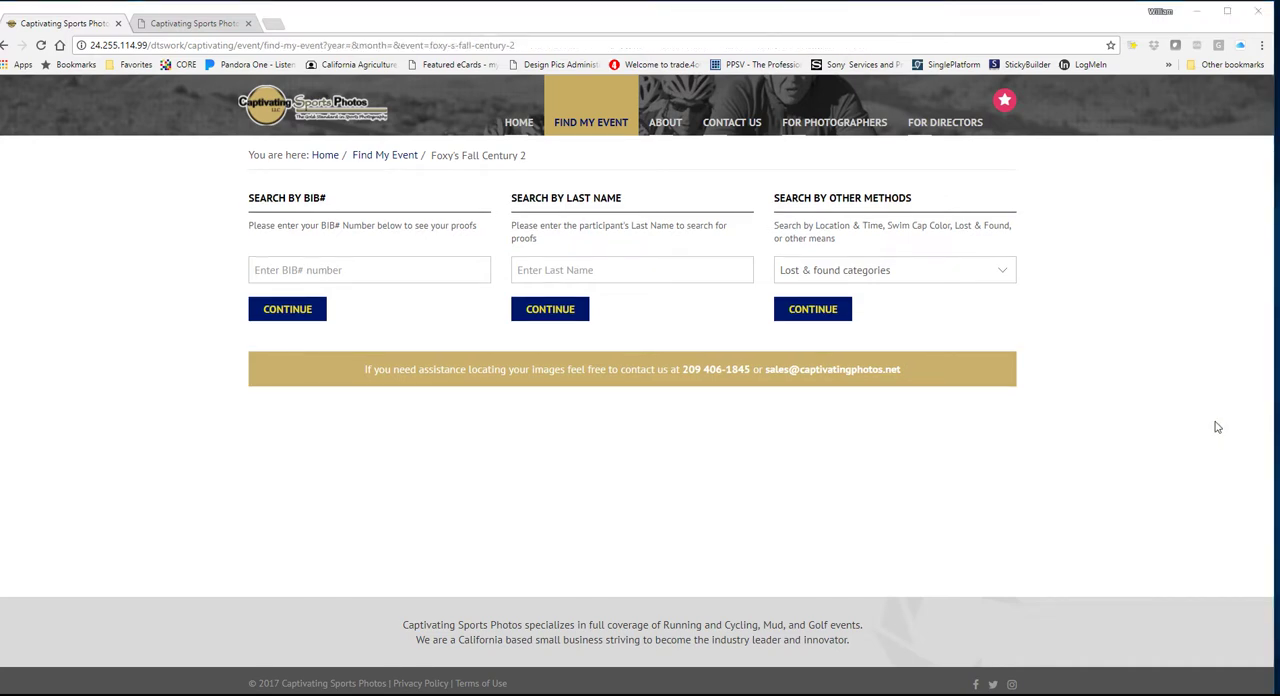
pyautogui.moveTo(826, 432)
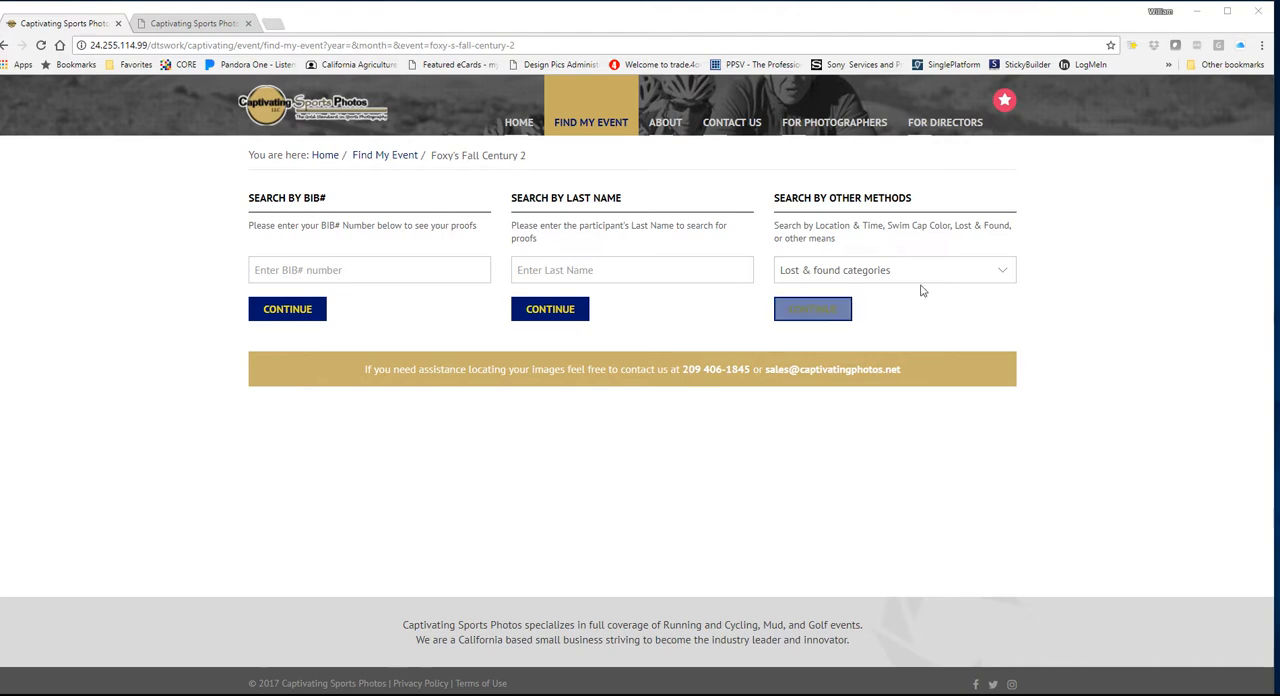
# - Search 7am-8am photos, start buying Package 2, then go back to the event finder
pyautogui.click(890, 268)
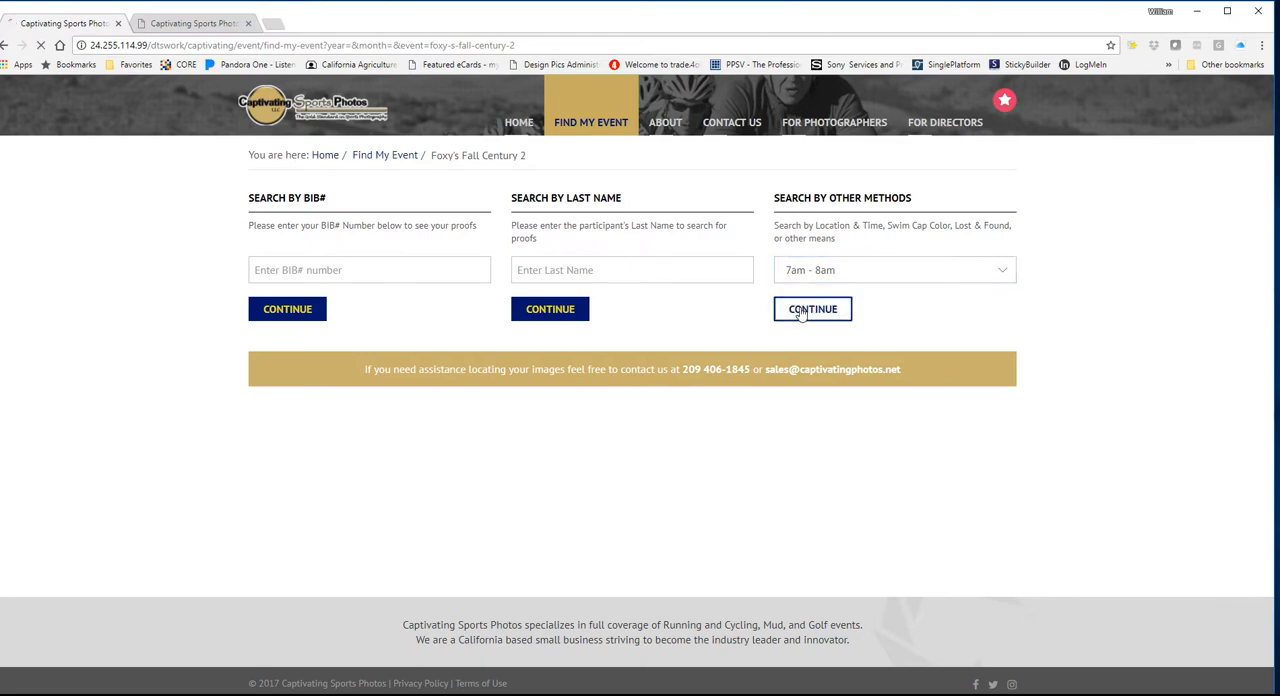
pyautogui.click(812, 308)
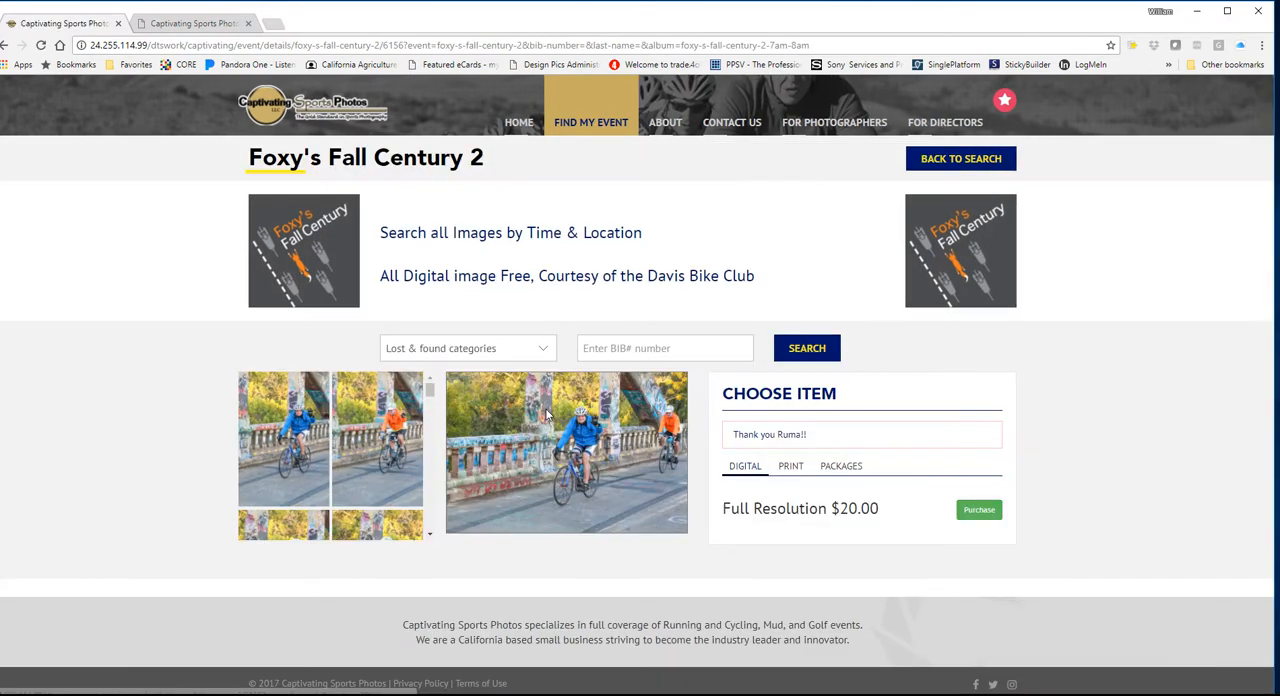
pyautogui.click(840, 464)
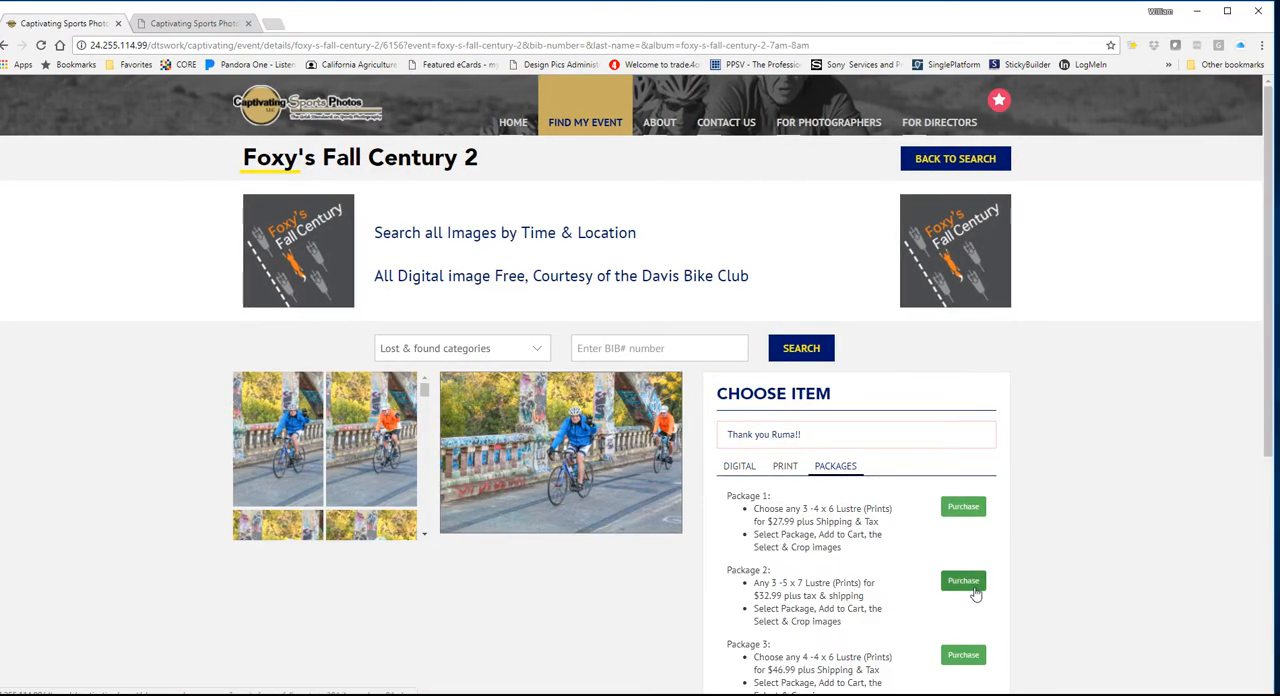
pyautogui.click(962, 580)
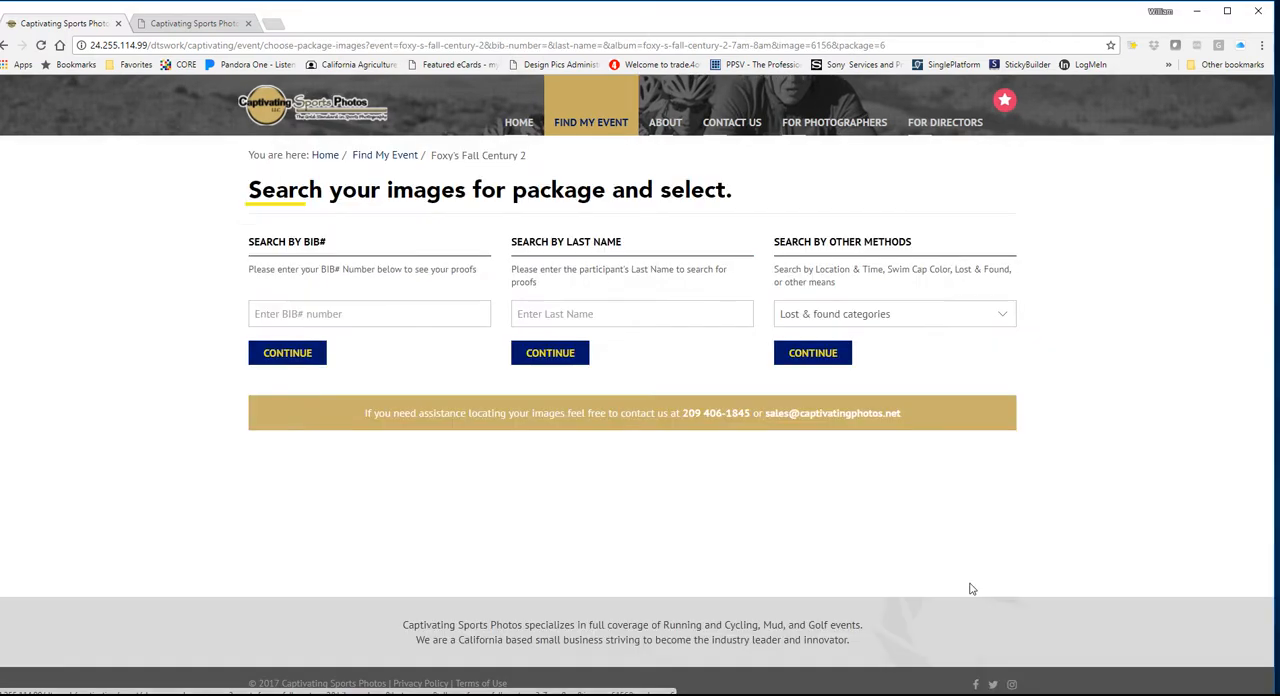
pyautogui.moveTo(514, 284)
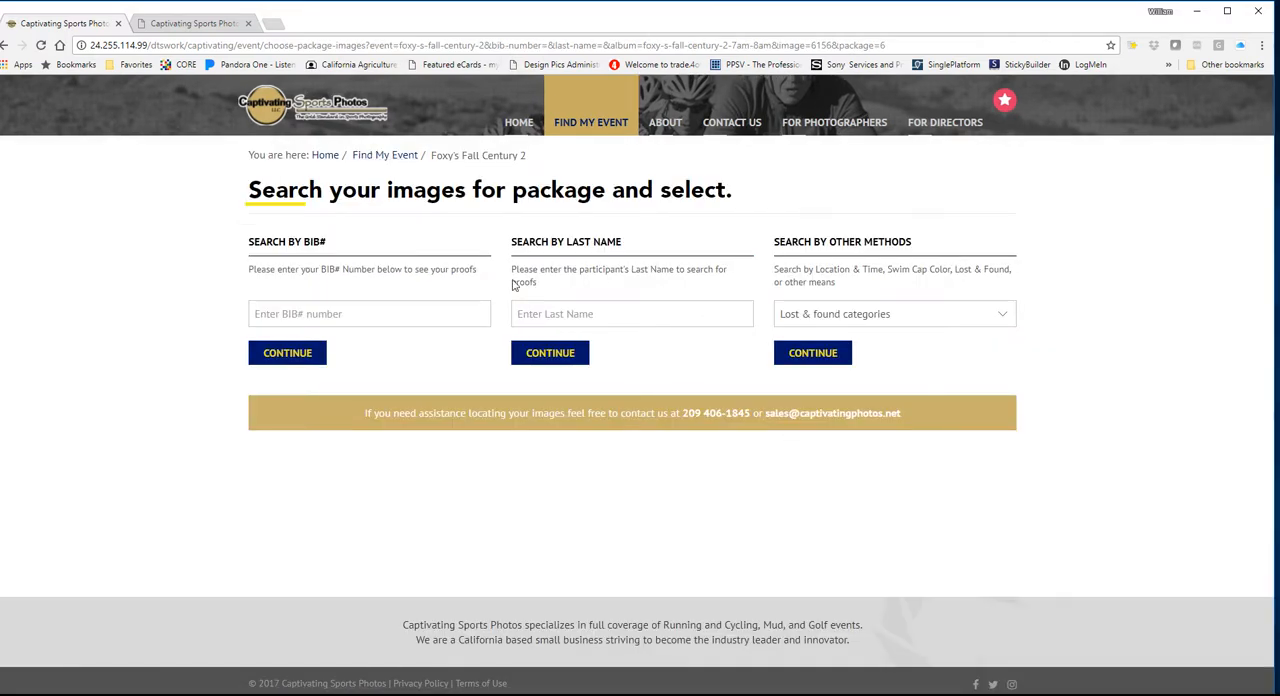
pyautogui.moveTo(394, 88)
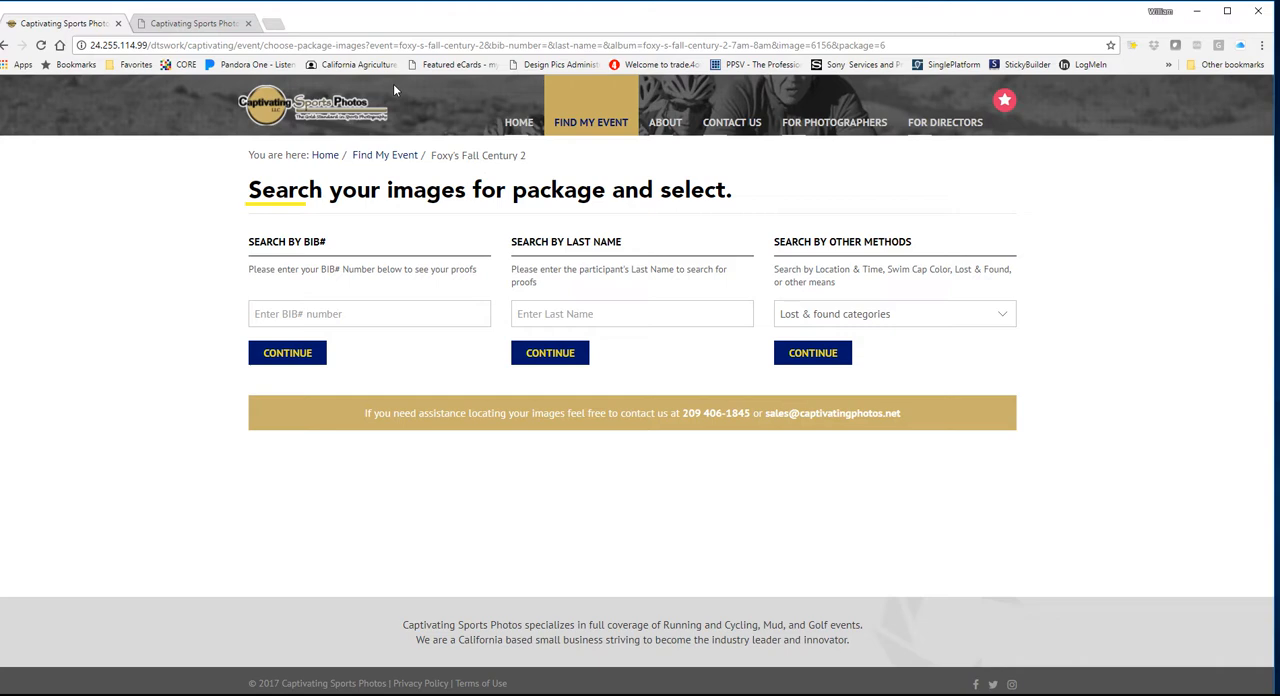
pyautogui.moveTo(64, 24)
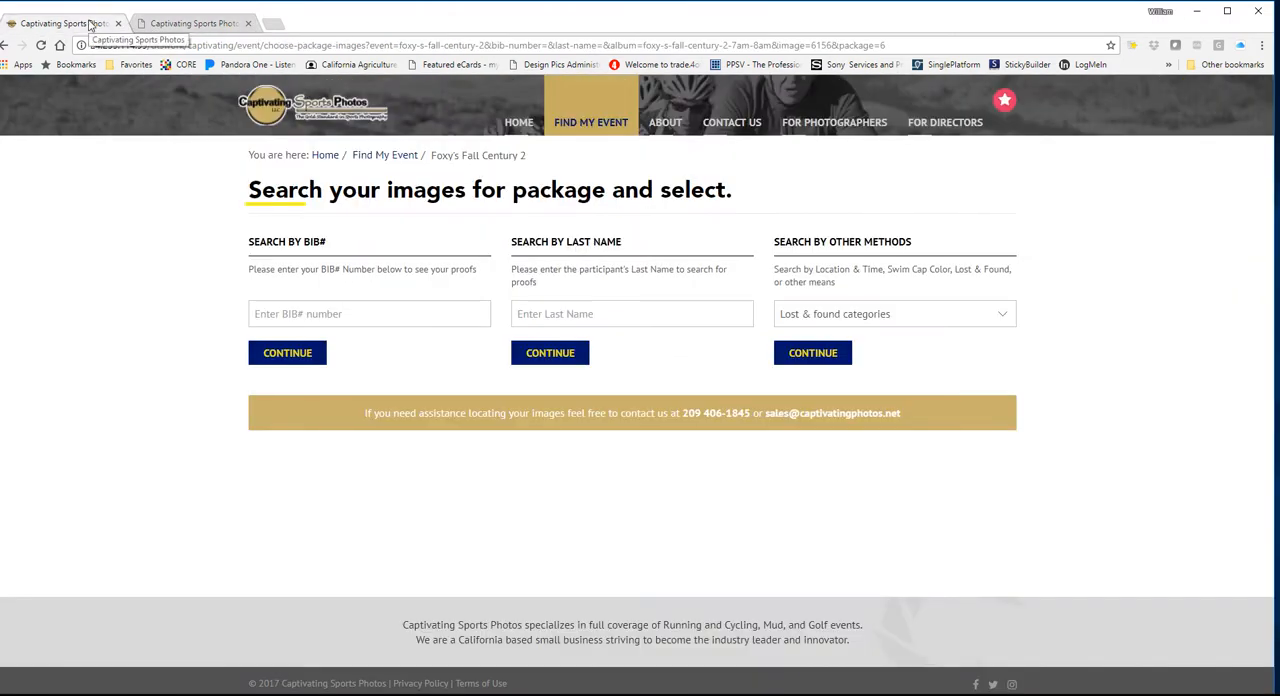
pyautogui.moveTo(384, 156)
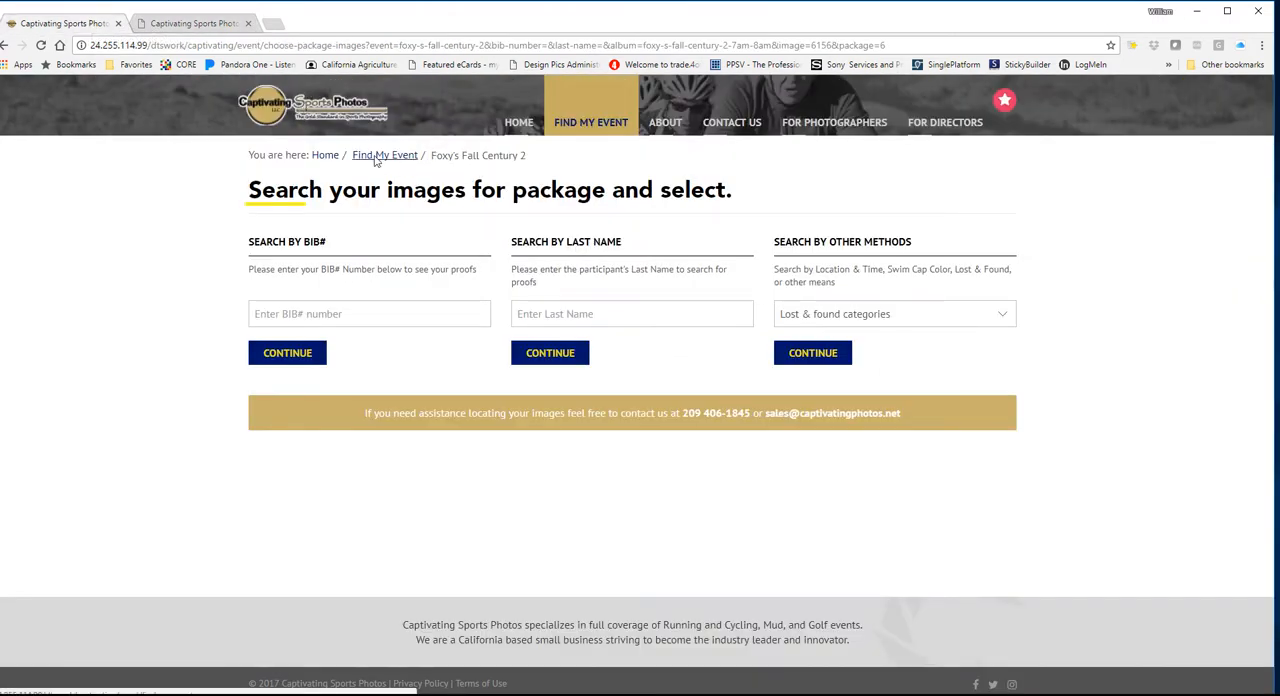
pyautogui.click(384, 156)
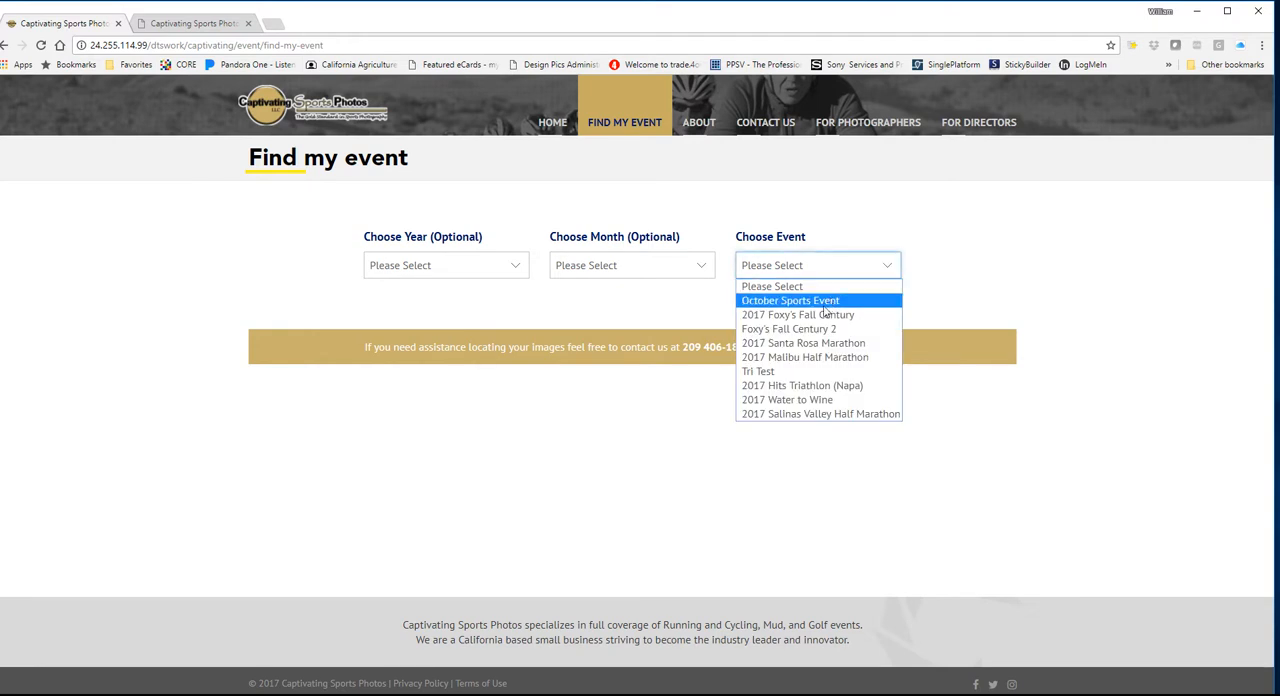
pyautogui.moveTo(798, 314)
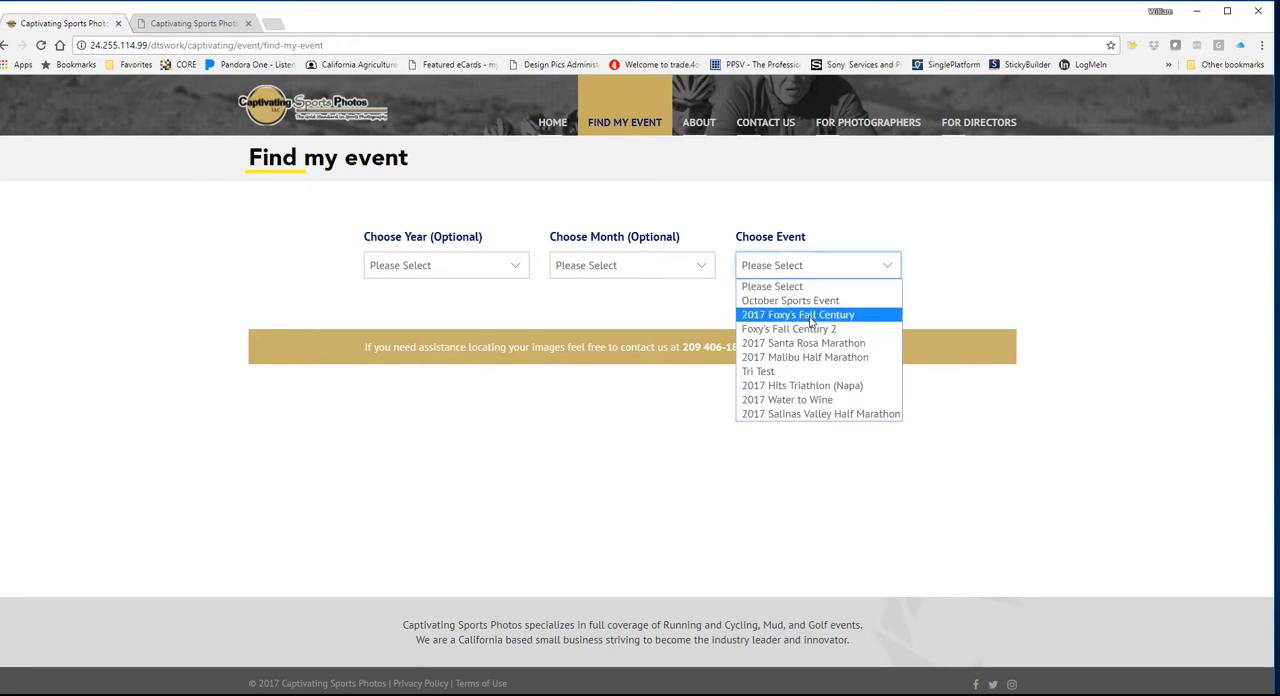
# - Pick 2017 Foxy's Fall Century, Hwy 128 Downhill 10am-11am, and view a rider photo's packages
pyautogui.click(796, 314)
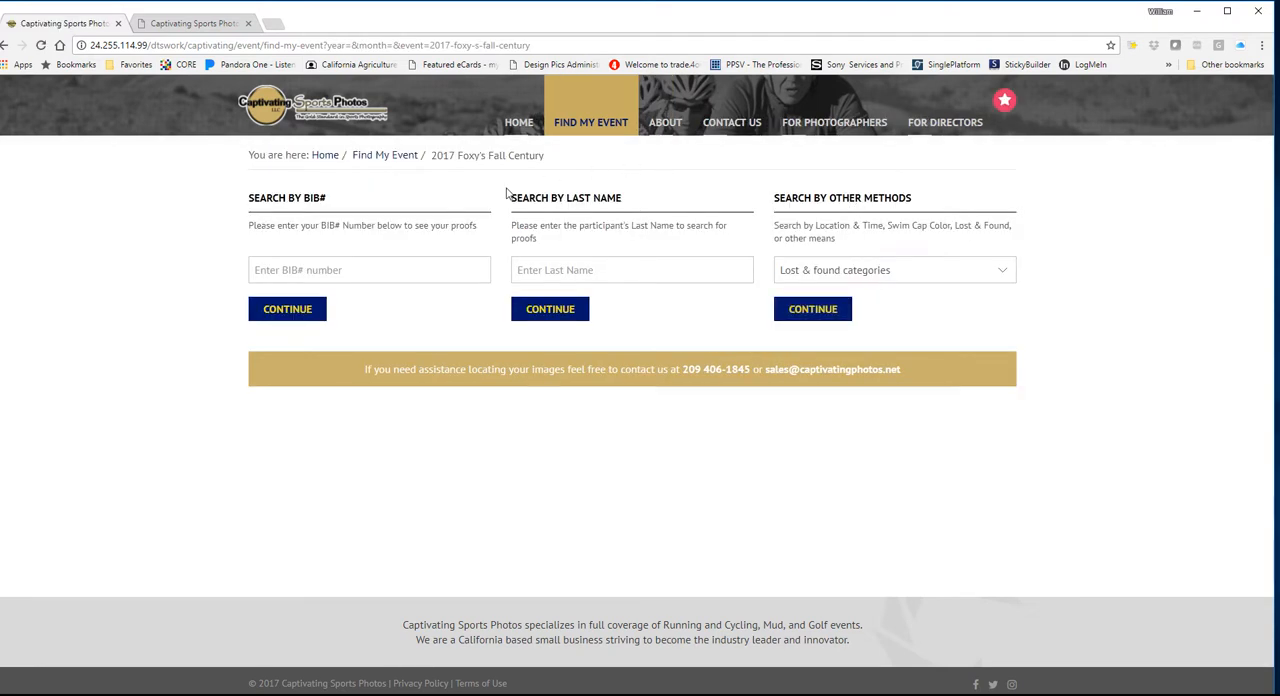
pyautogui.click(892, 268)
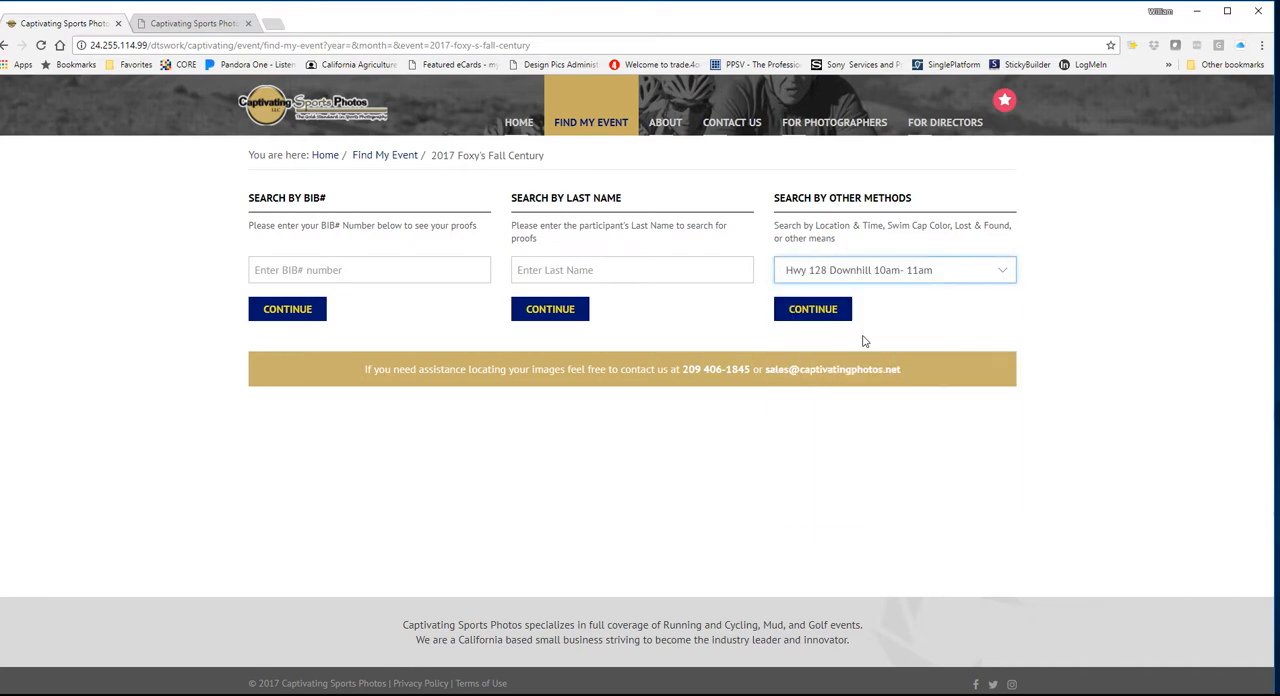
pyautogui.click(812, 308)
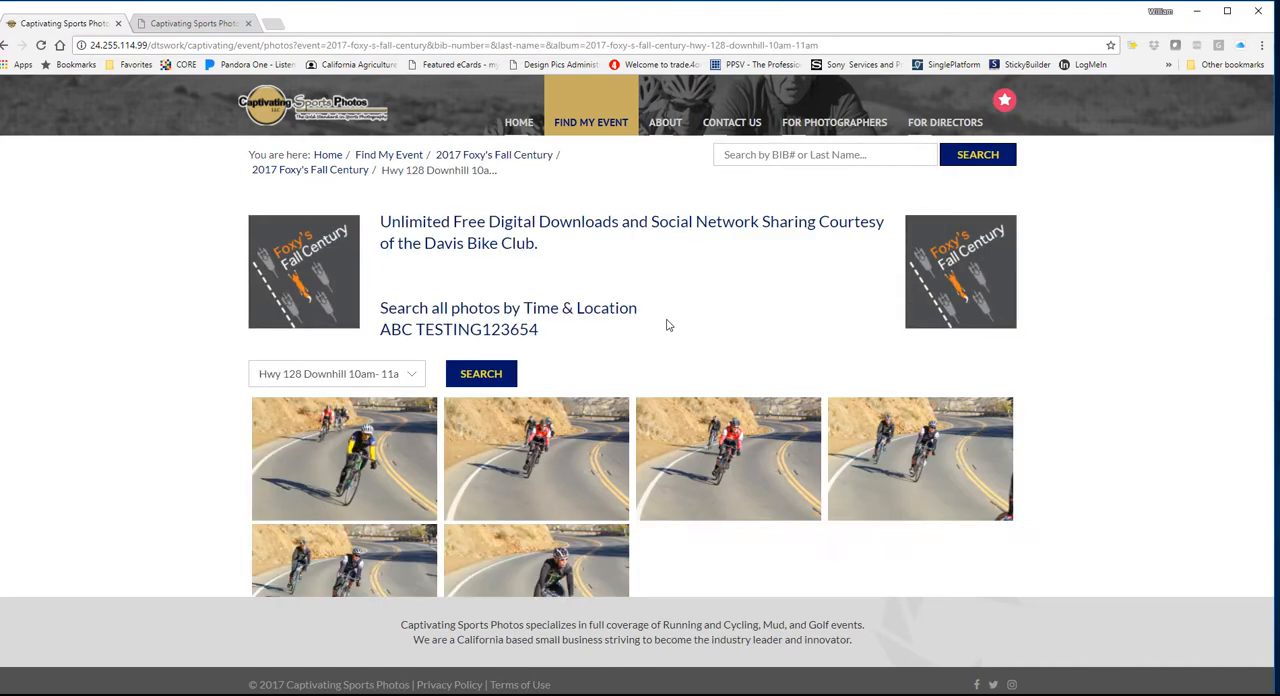
pyautogui.click(344, 458)
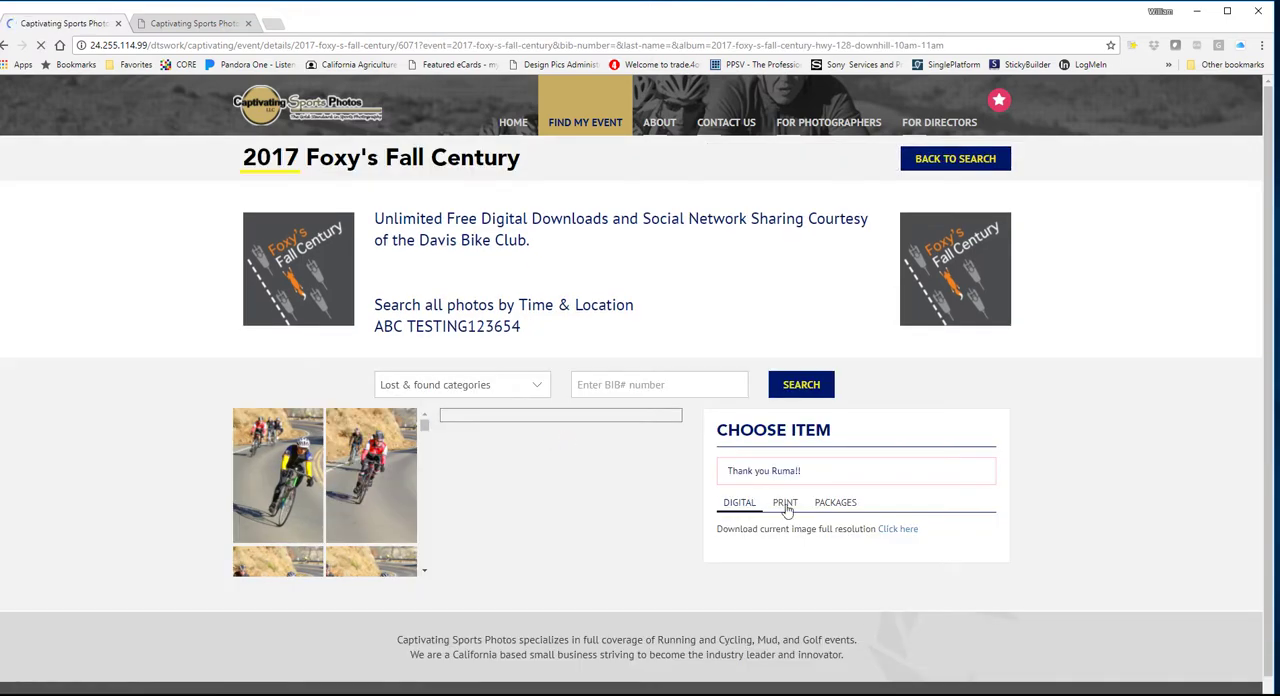
pyautogui.click(836, 502)
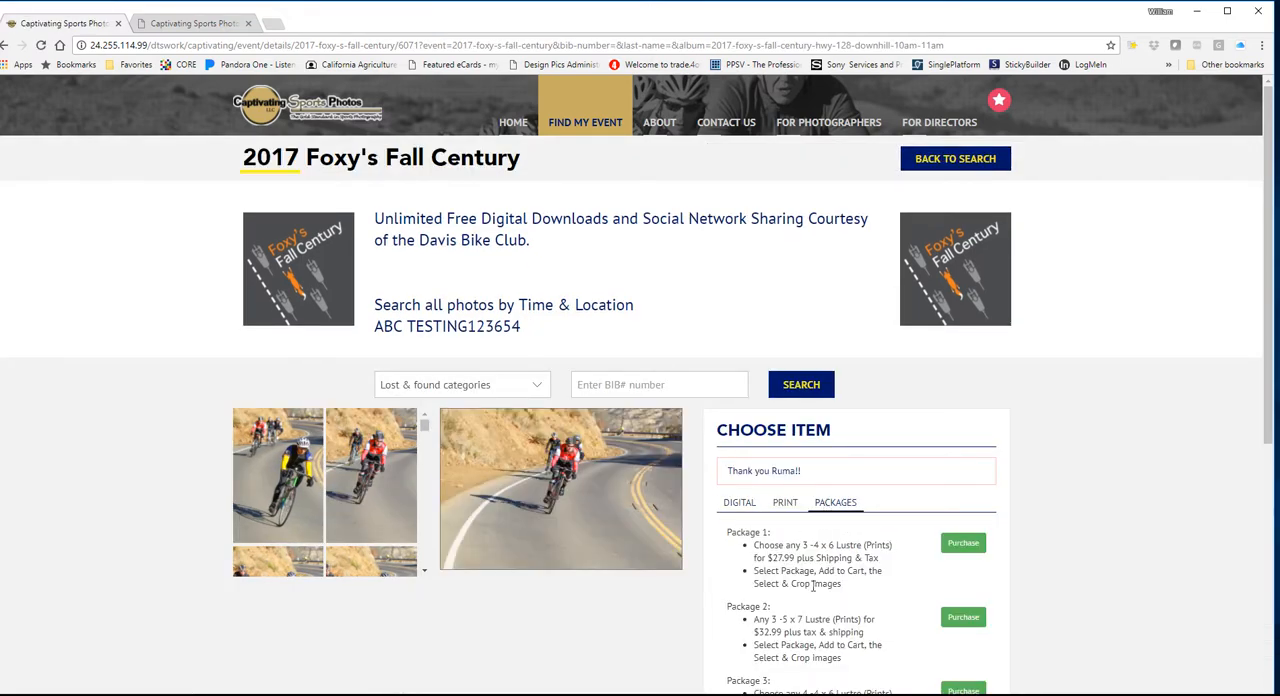
pyautogui.scroll(-3)
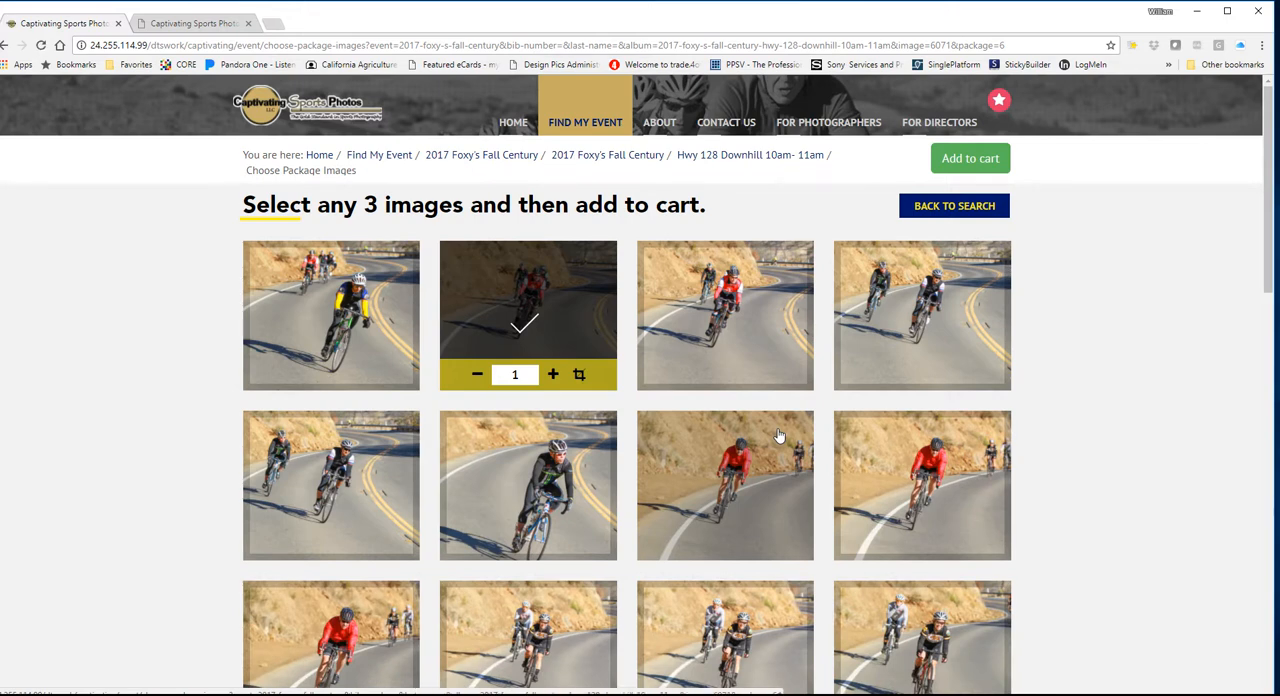
pyautogui.moveTo(560, 270)
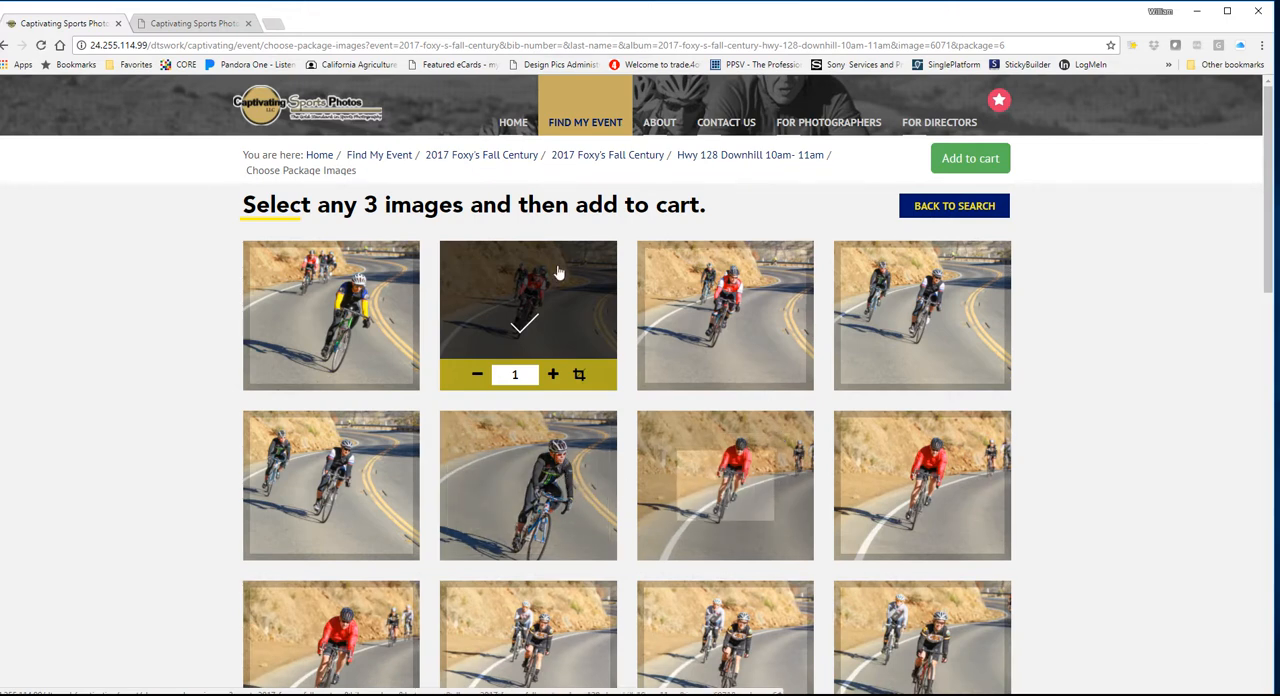
pyautogui.moveTo(750, 452)
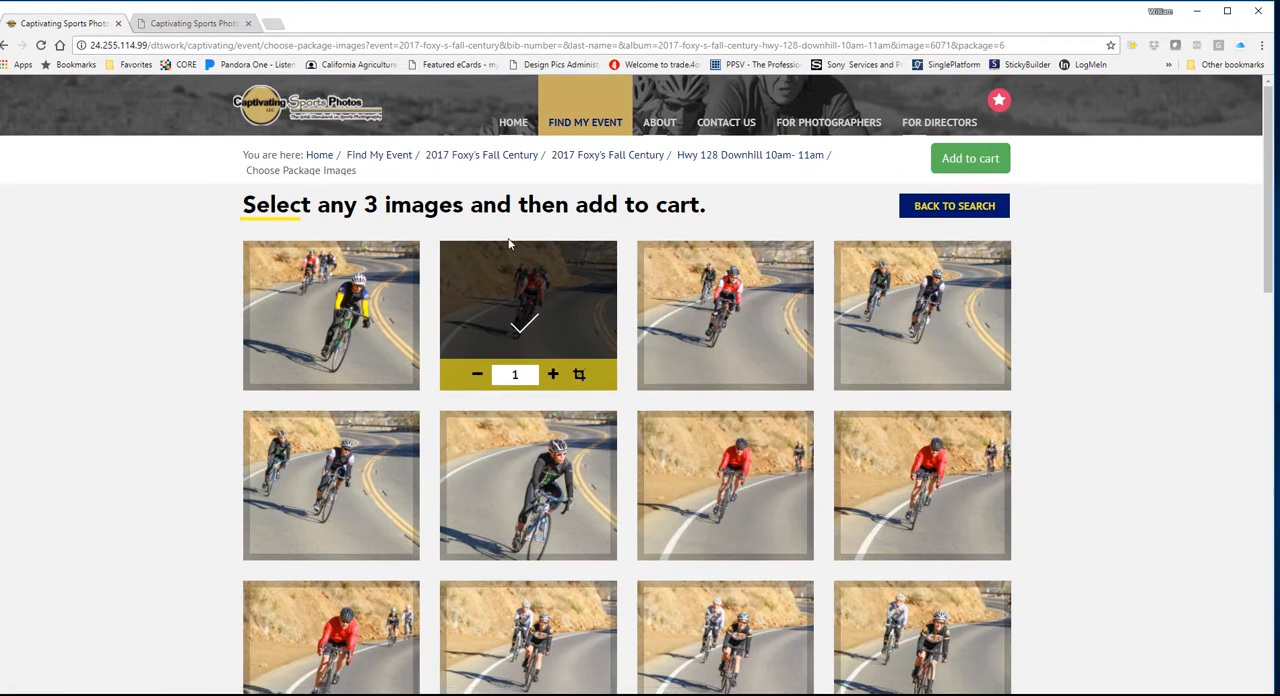
pyautogui.moveTo(468, 158)
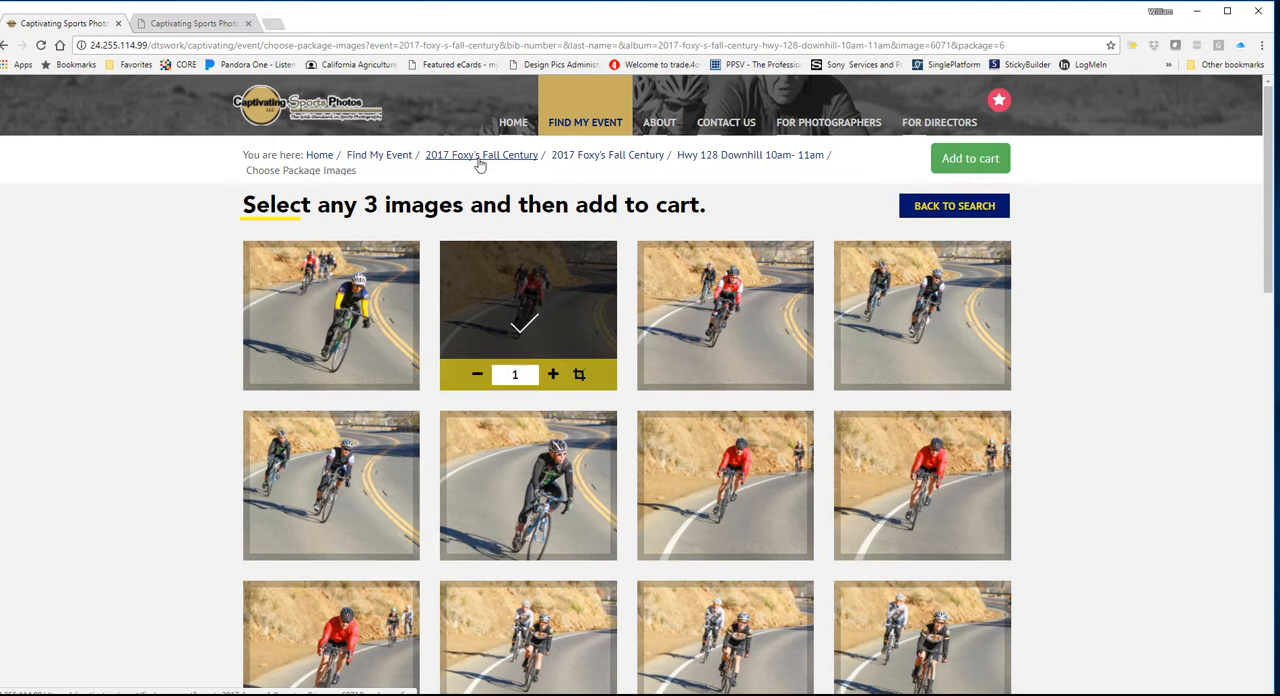
pyautogui.moveTo(780, 404)
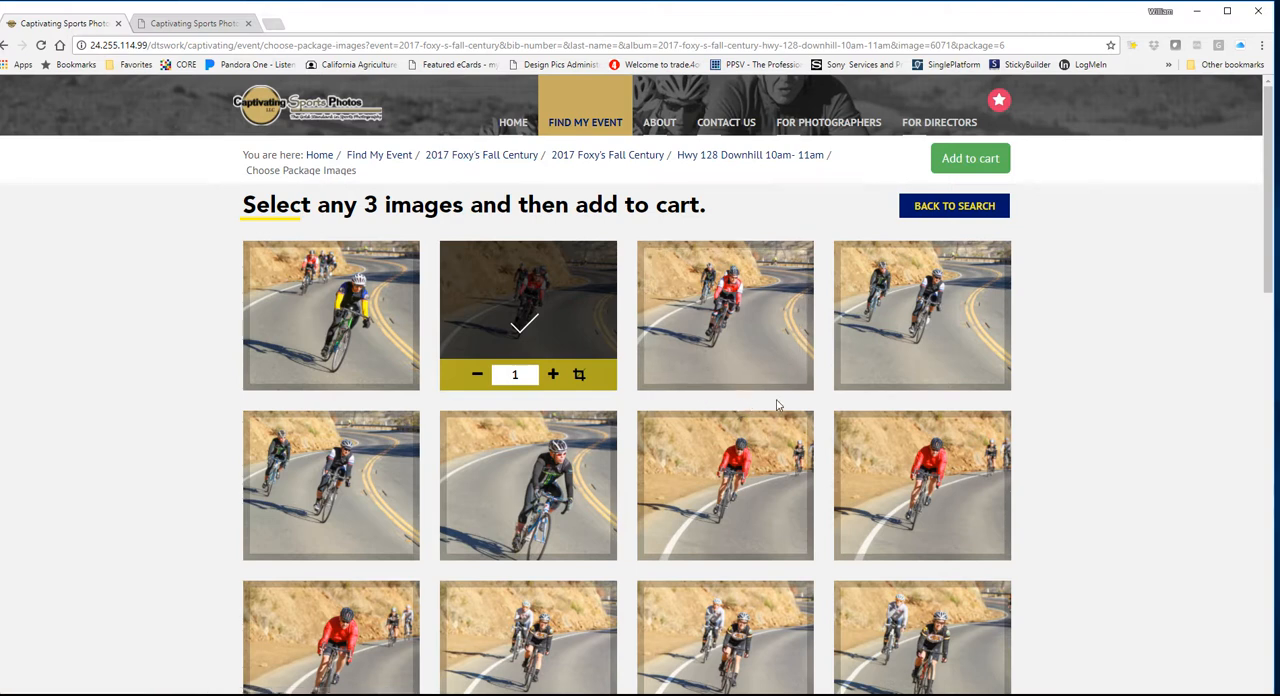
pyautogui.moveTo(812, 416)
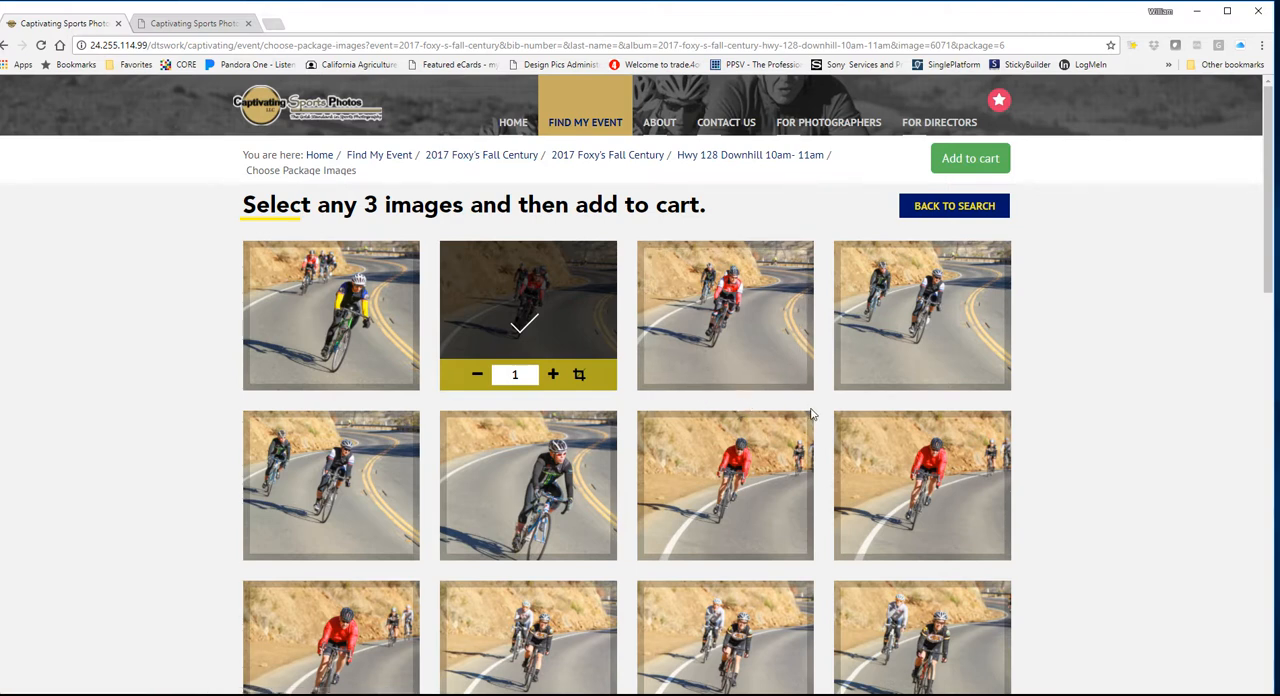
pyautogui.moveTo(812, 416)
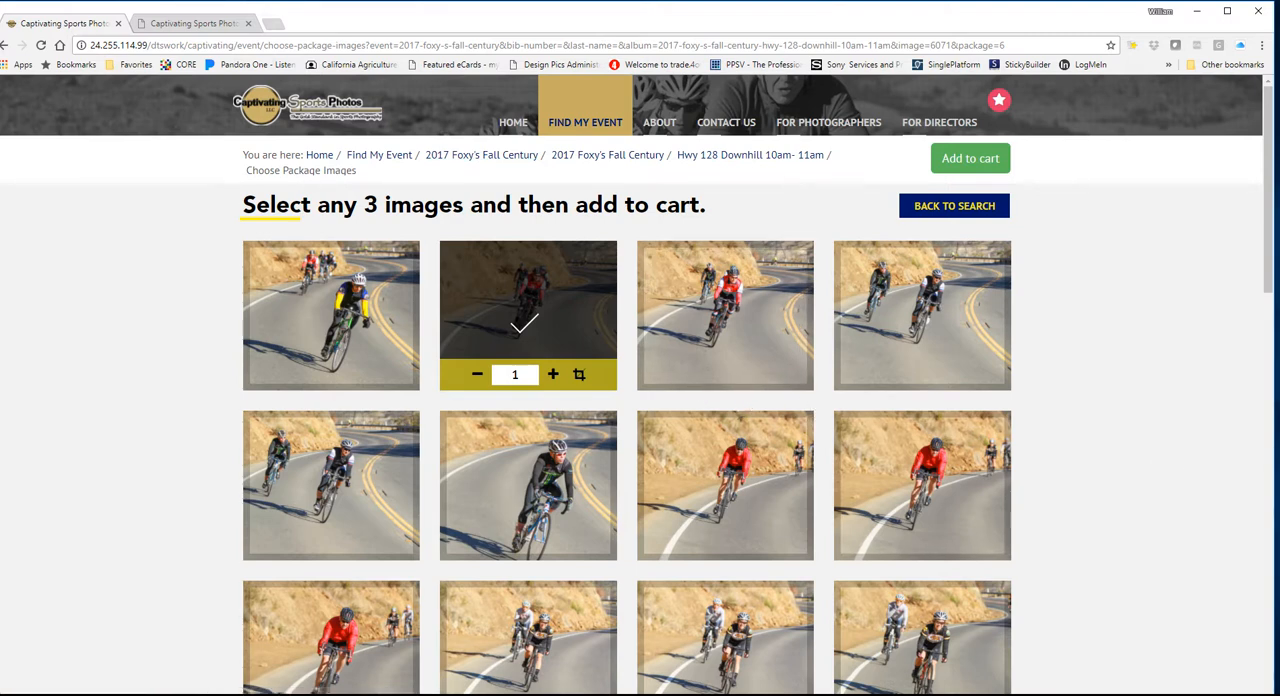